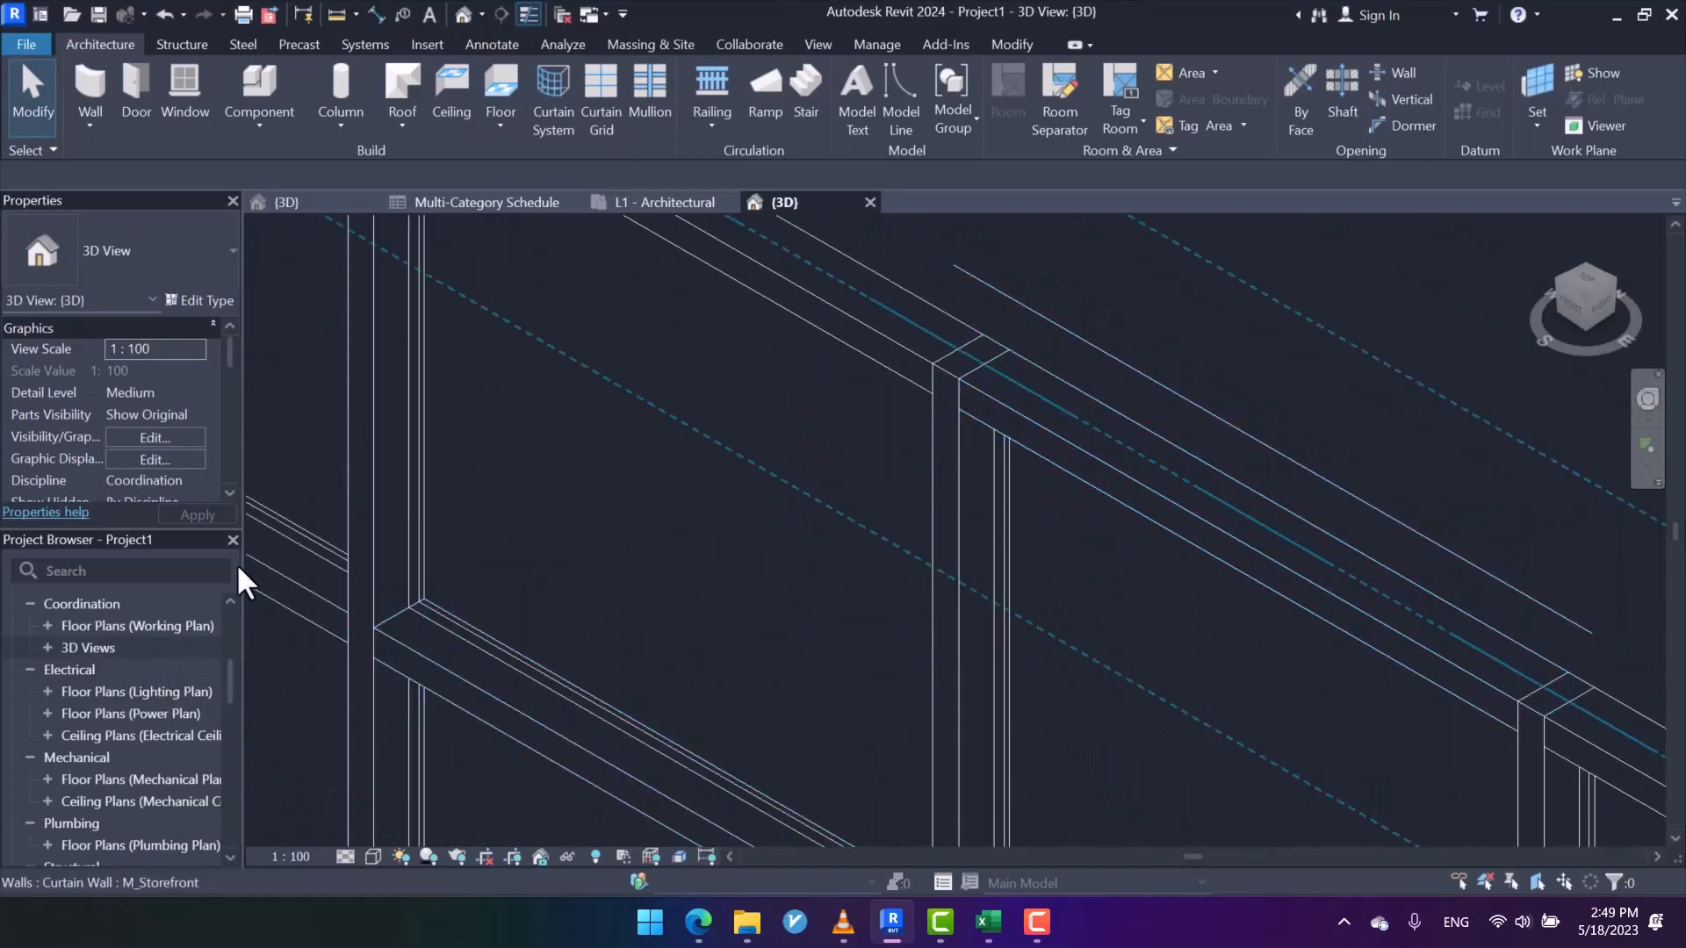
# - From the L1 plan, create a new family based on the Profile-Mullion template
pyautogui.click(662, 202)
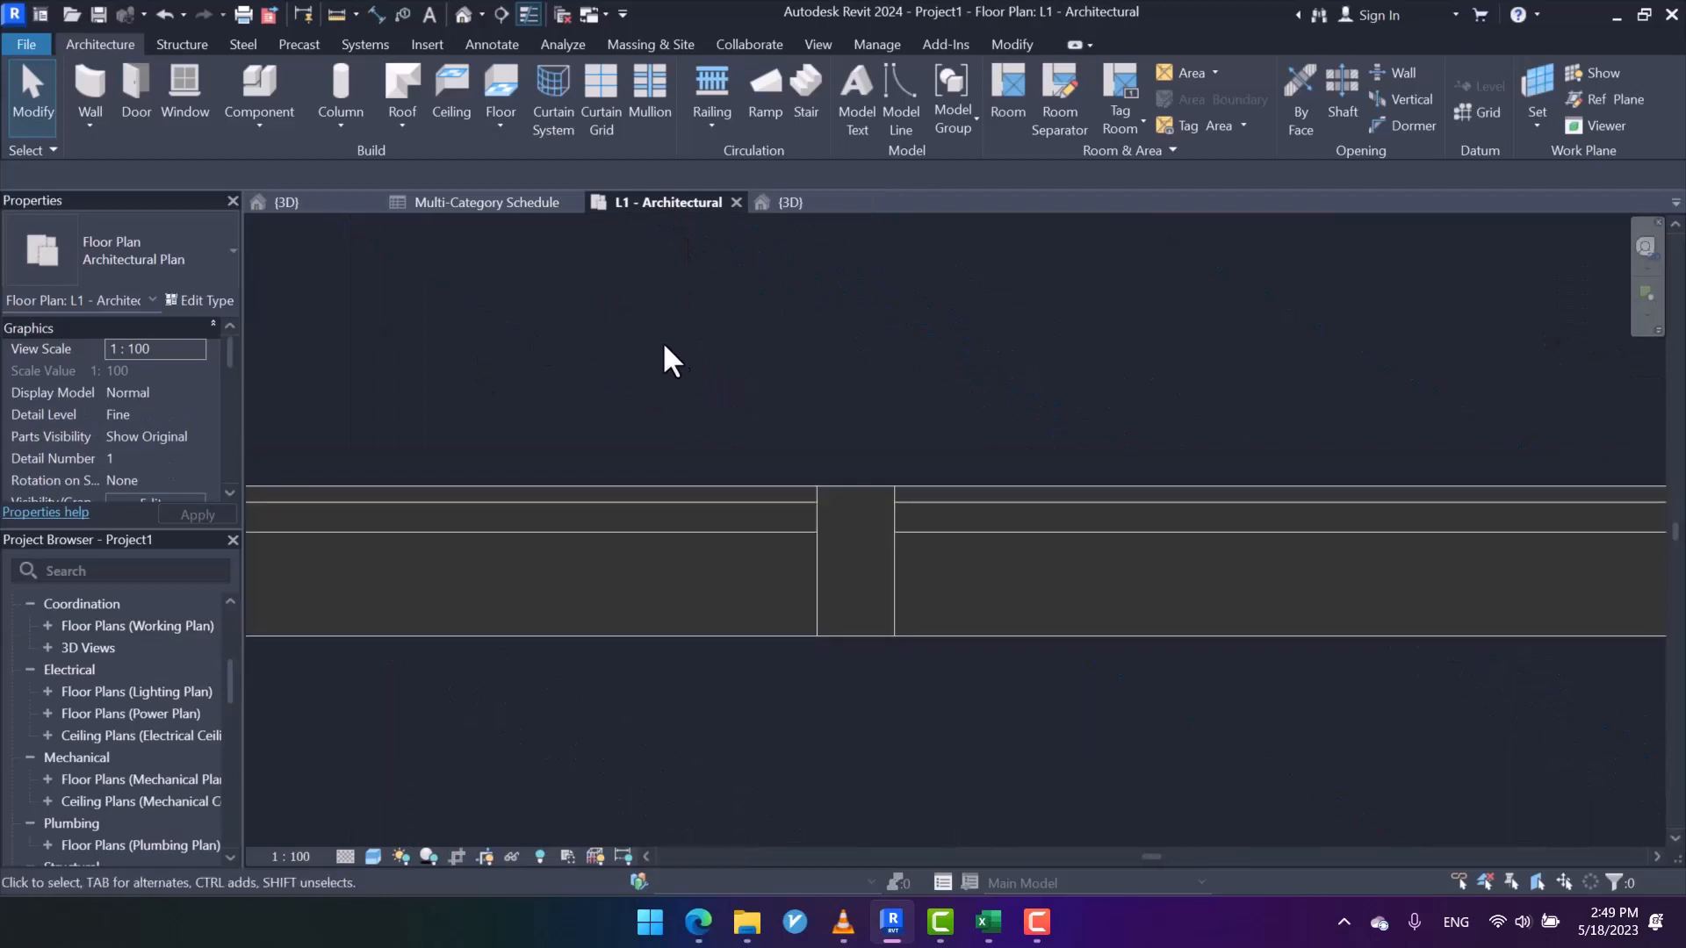
pyautogui.click(25, 44)
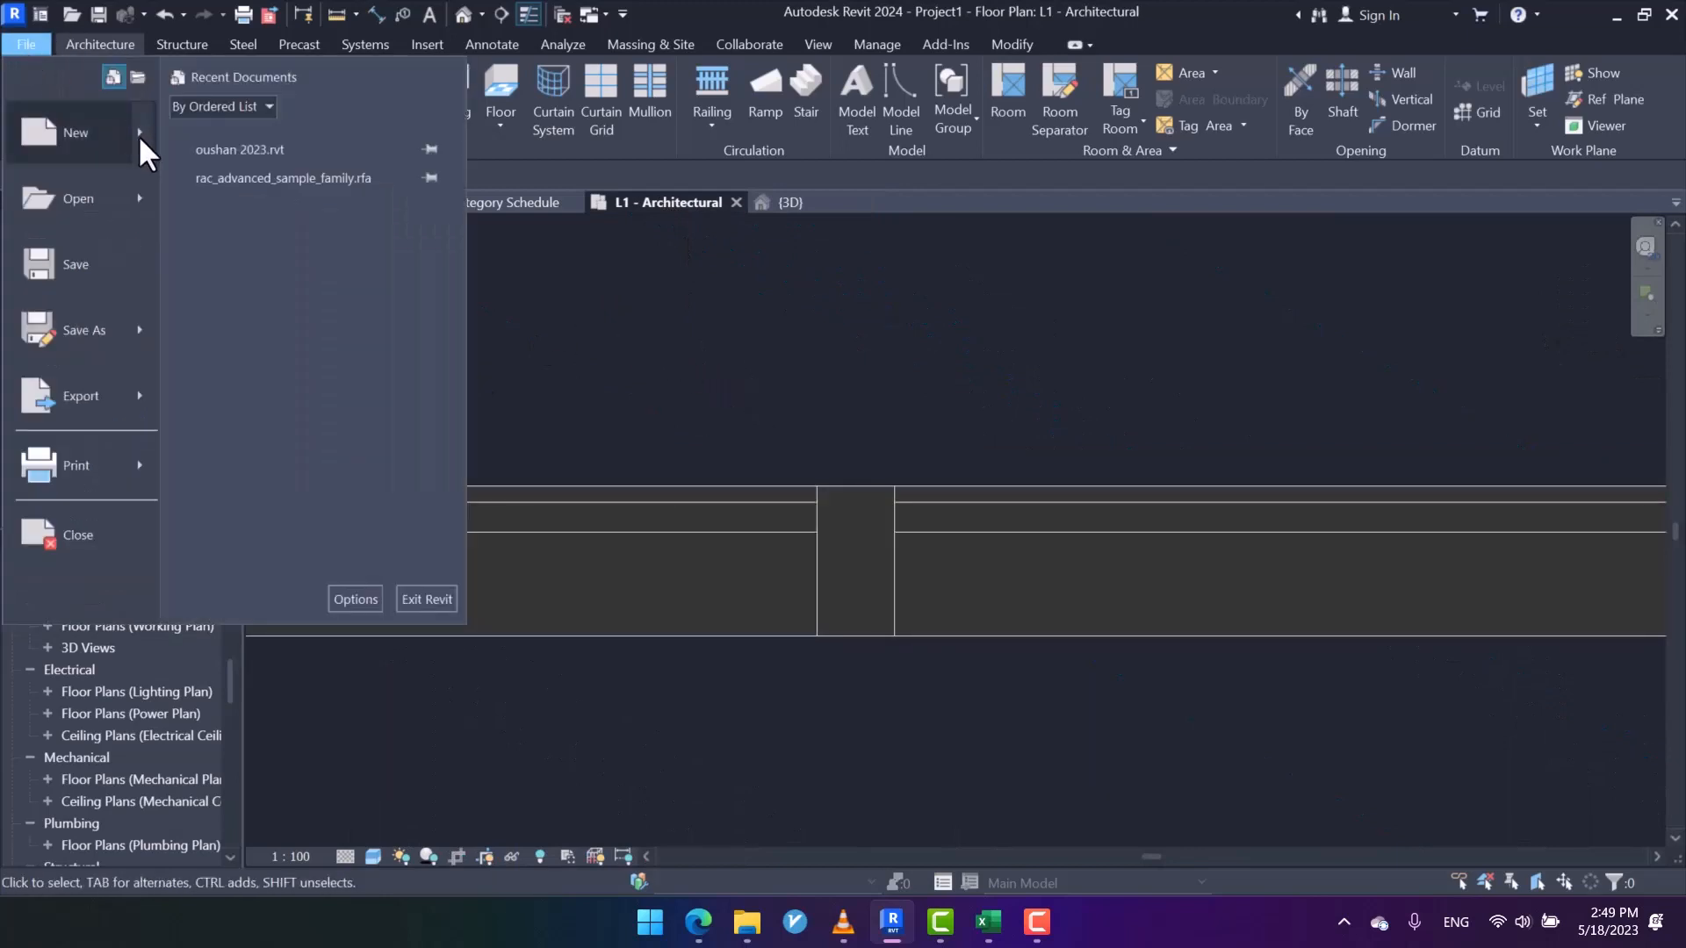
pyautogui.click(75, 132)
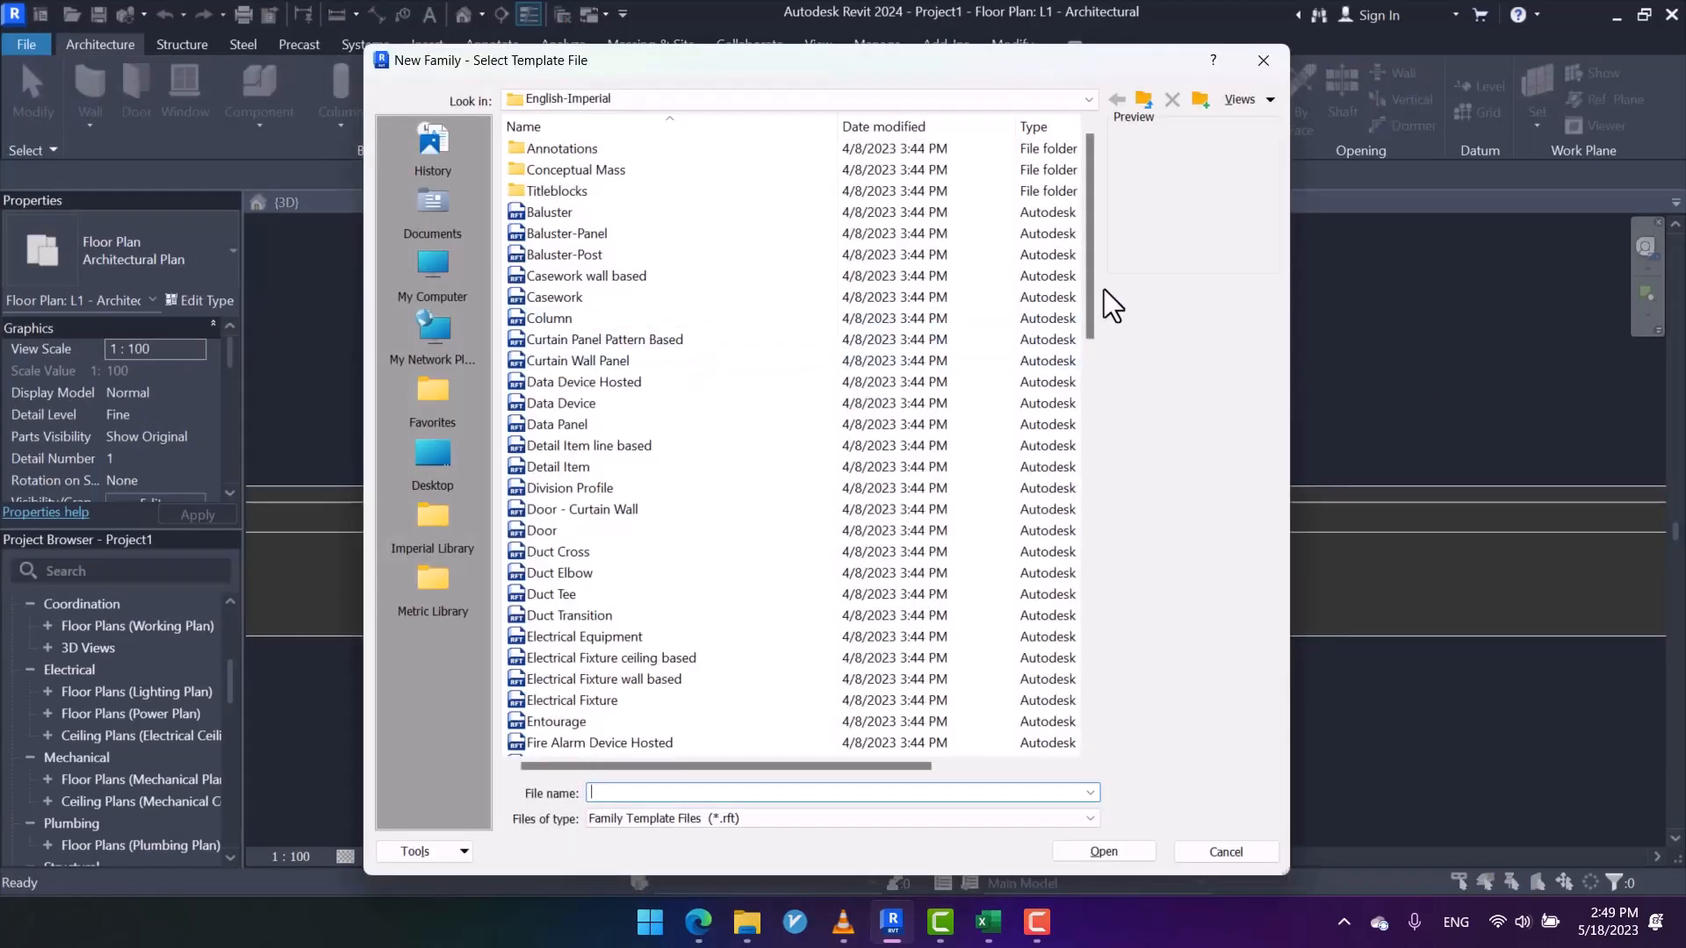
pyautogui.scroll(-3)
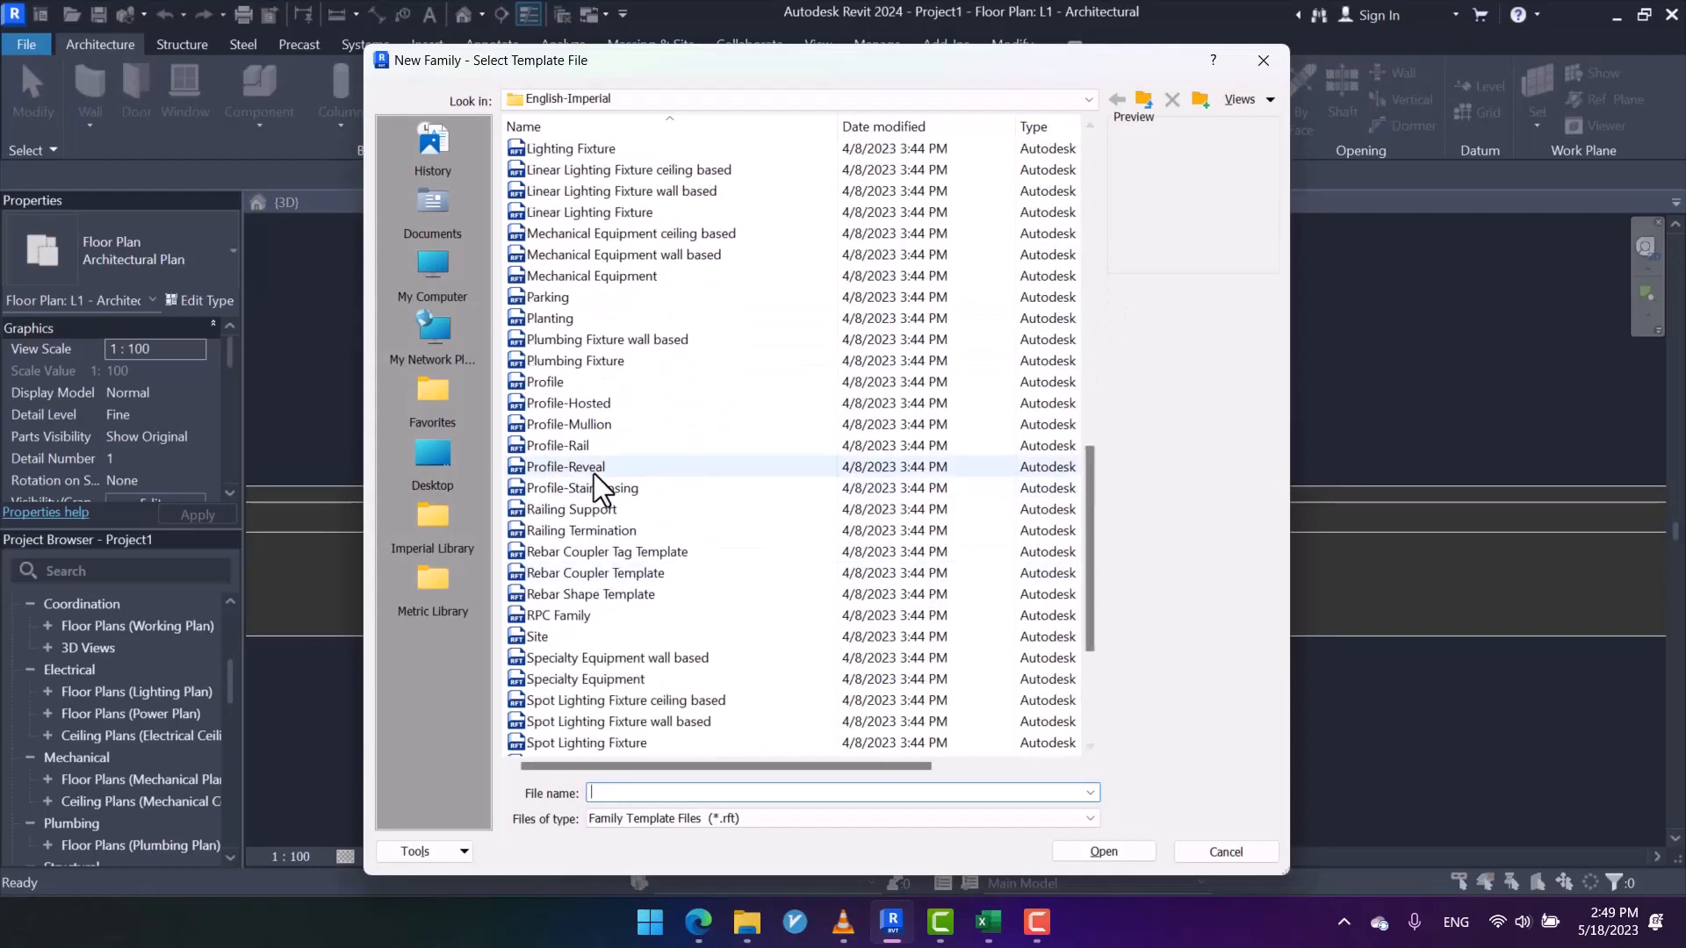
pyautogui.click(1224, 852)
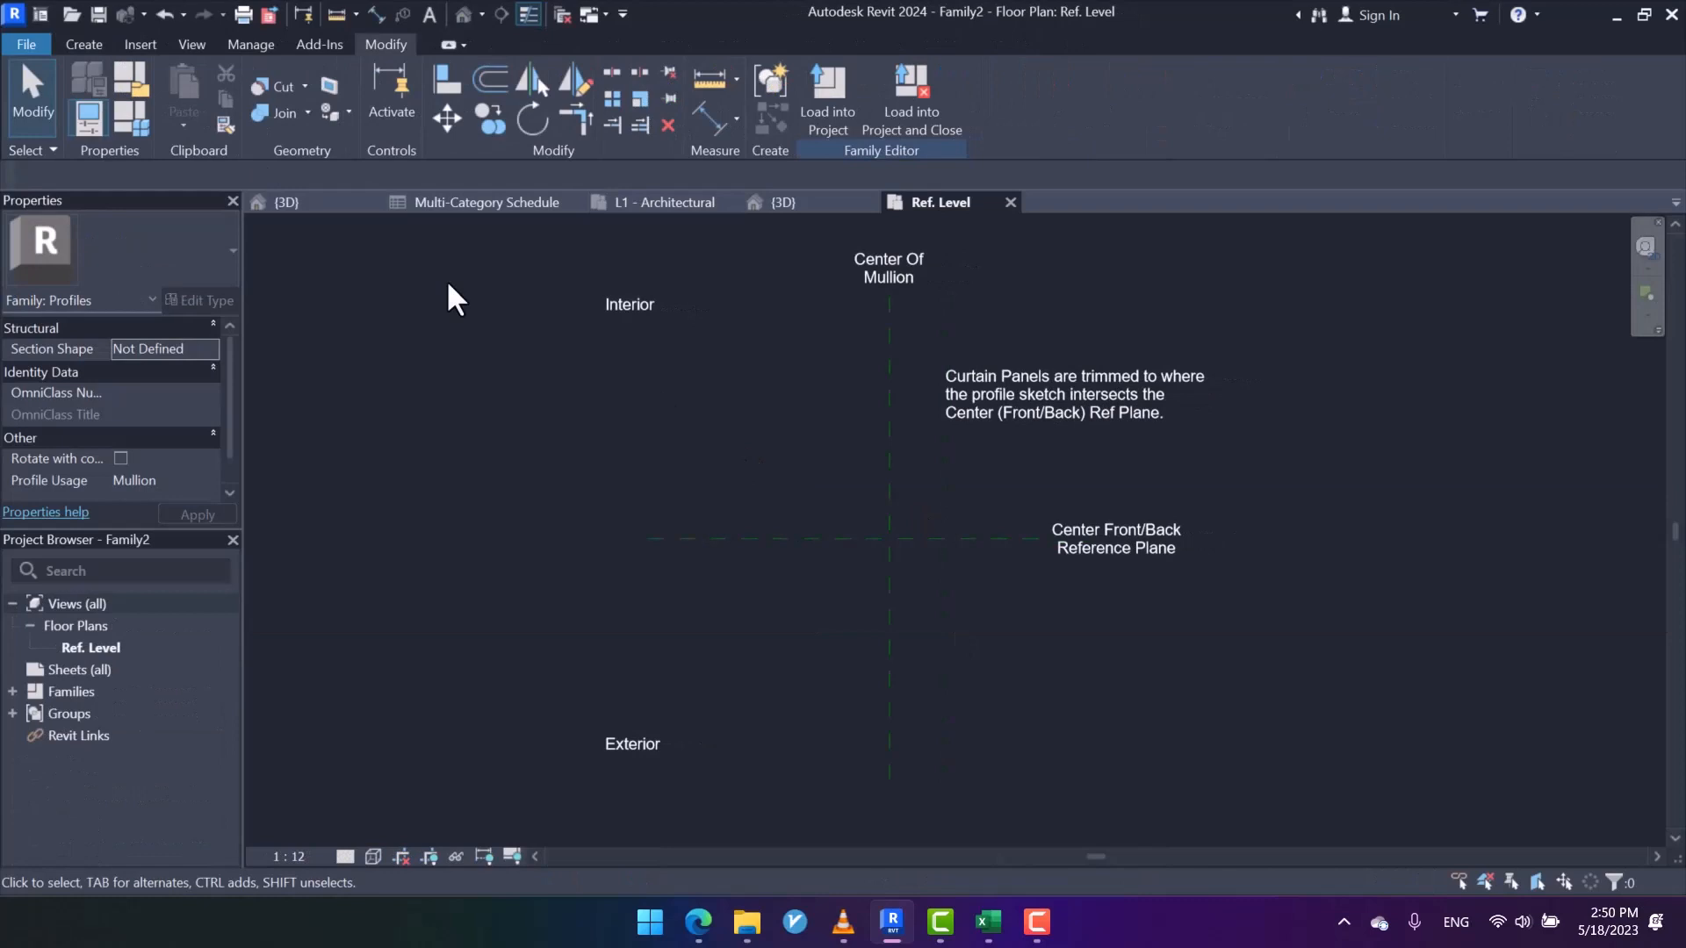
# - With the Line tool, draw the closed I-shaped outline around the Center of Mullion plane
pyautogui.click(83, 44)
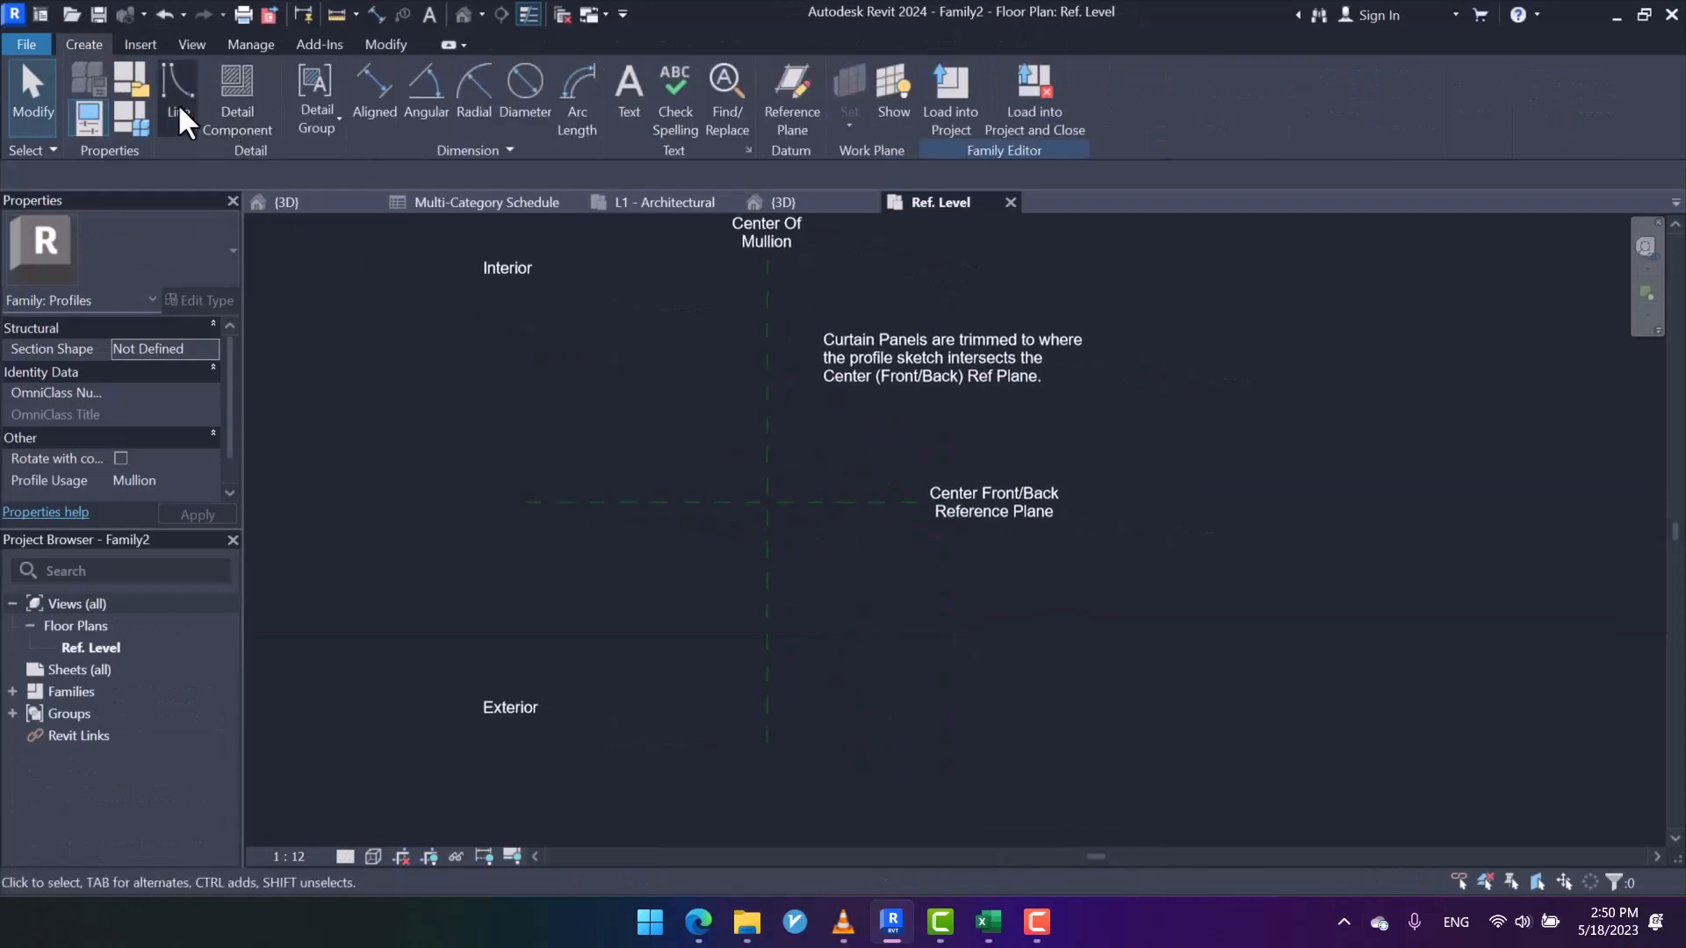
pyautogui.click(174, 97)
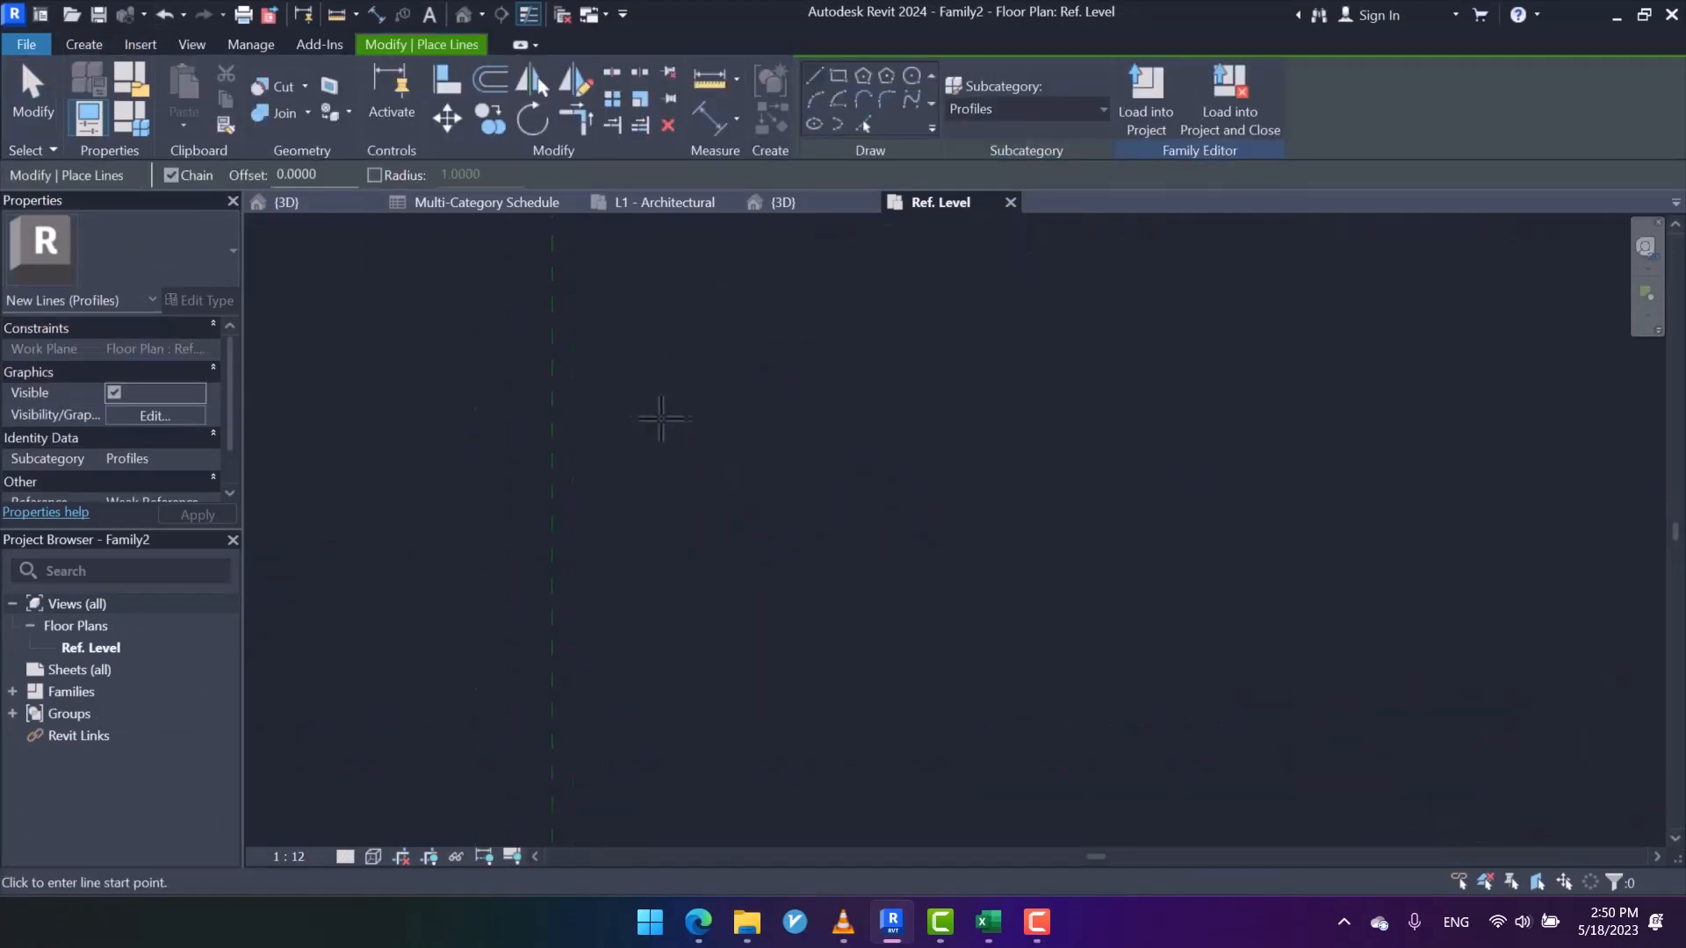
pyautogui.click(648, 420)
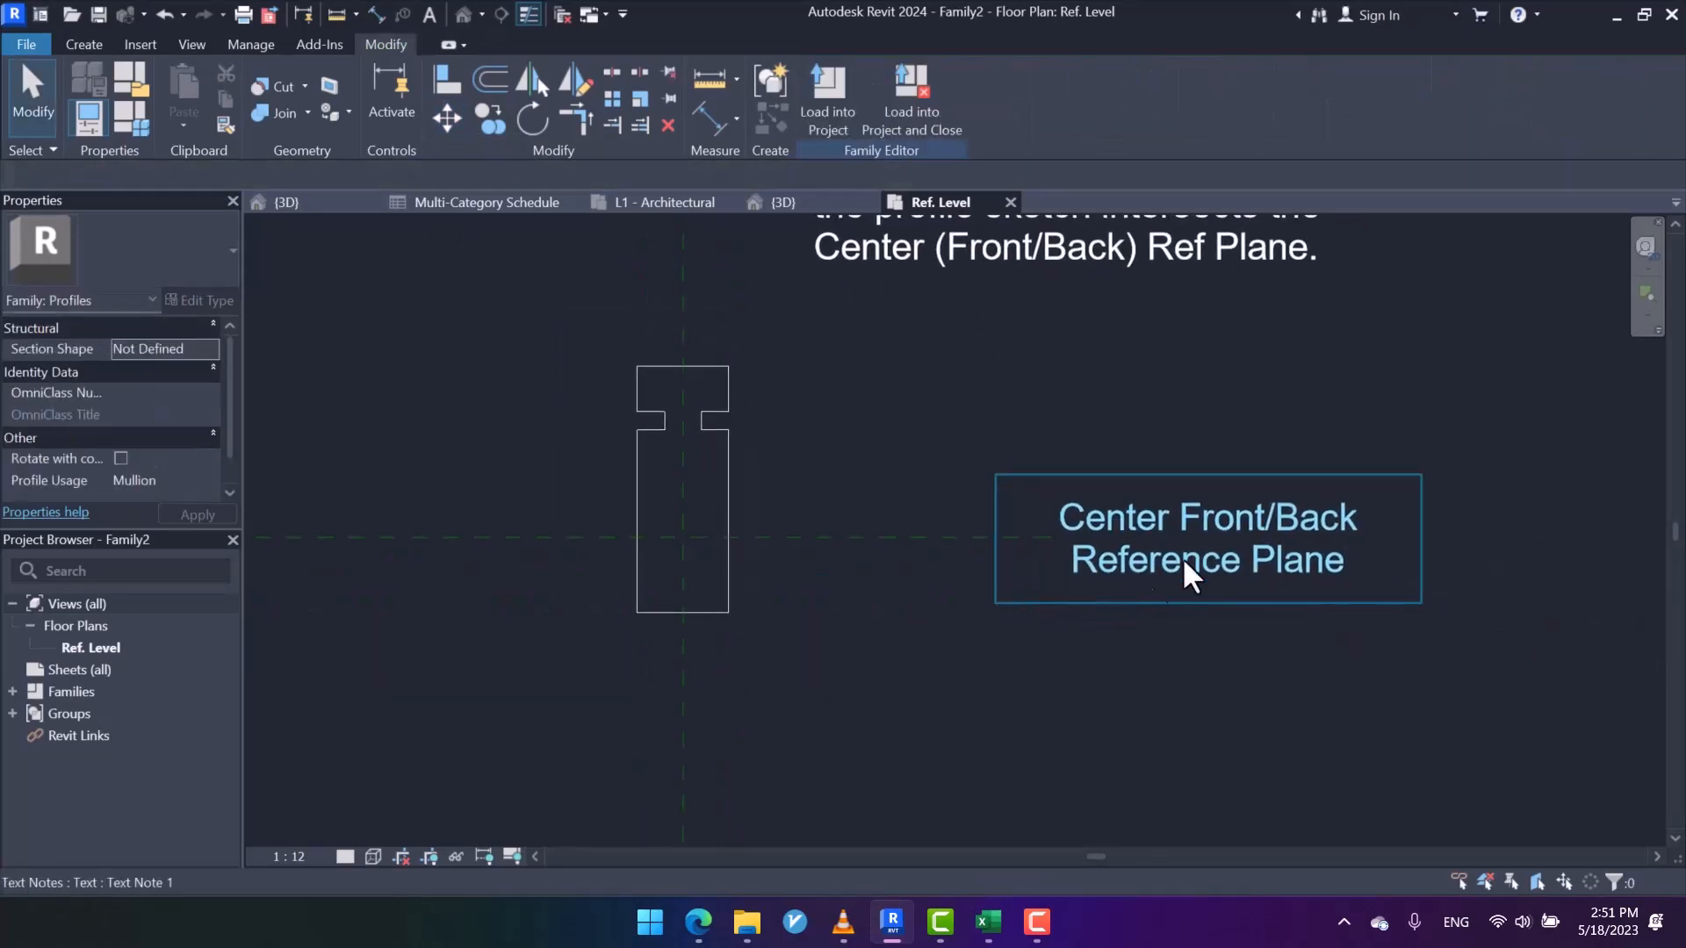
pyautogui.moveTo(1362, 539)
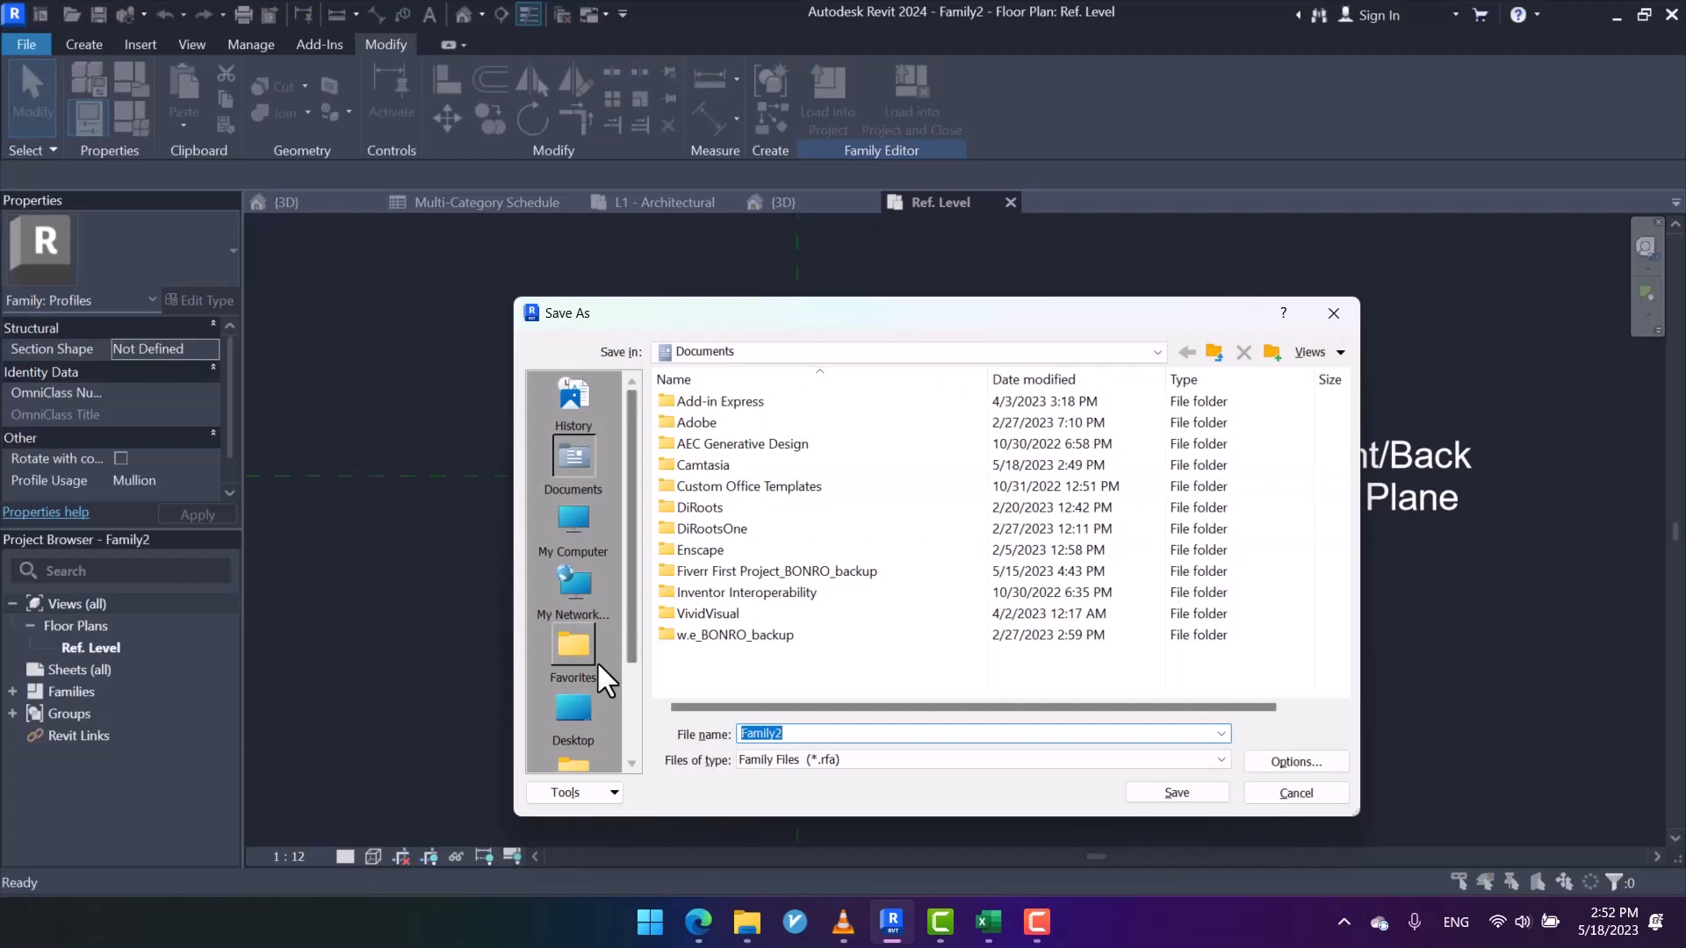
# - Save the family to the Desktop as Mullion Pro and load it into Project1
pyautogui.click(572, 704)
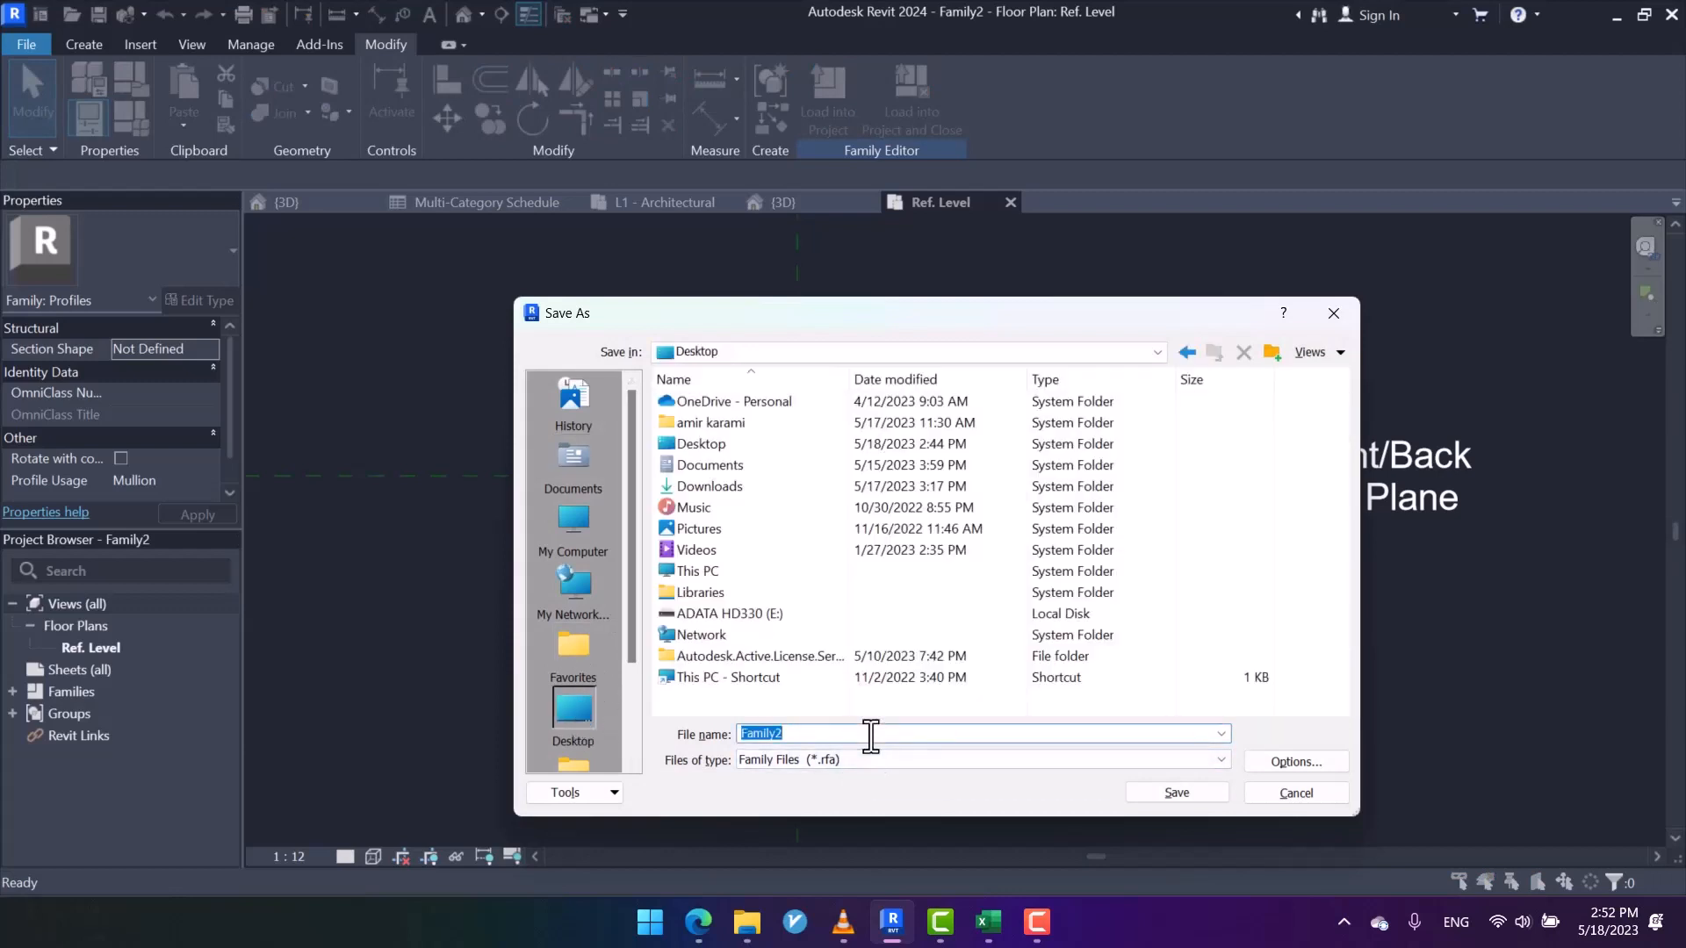
pyautogui.write('Mu')
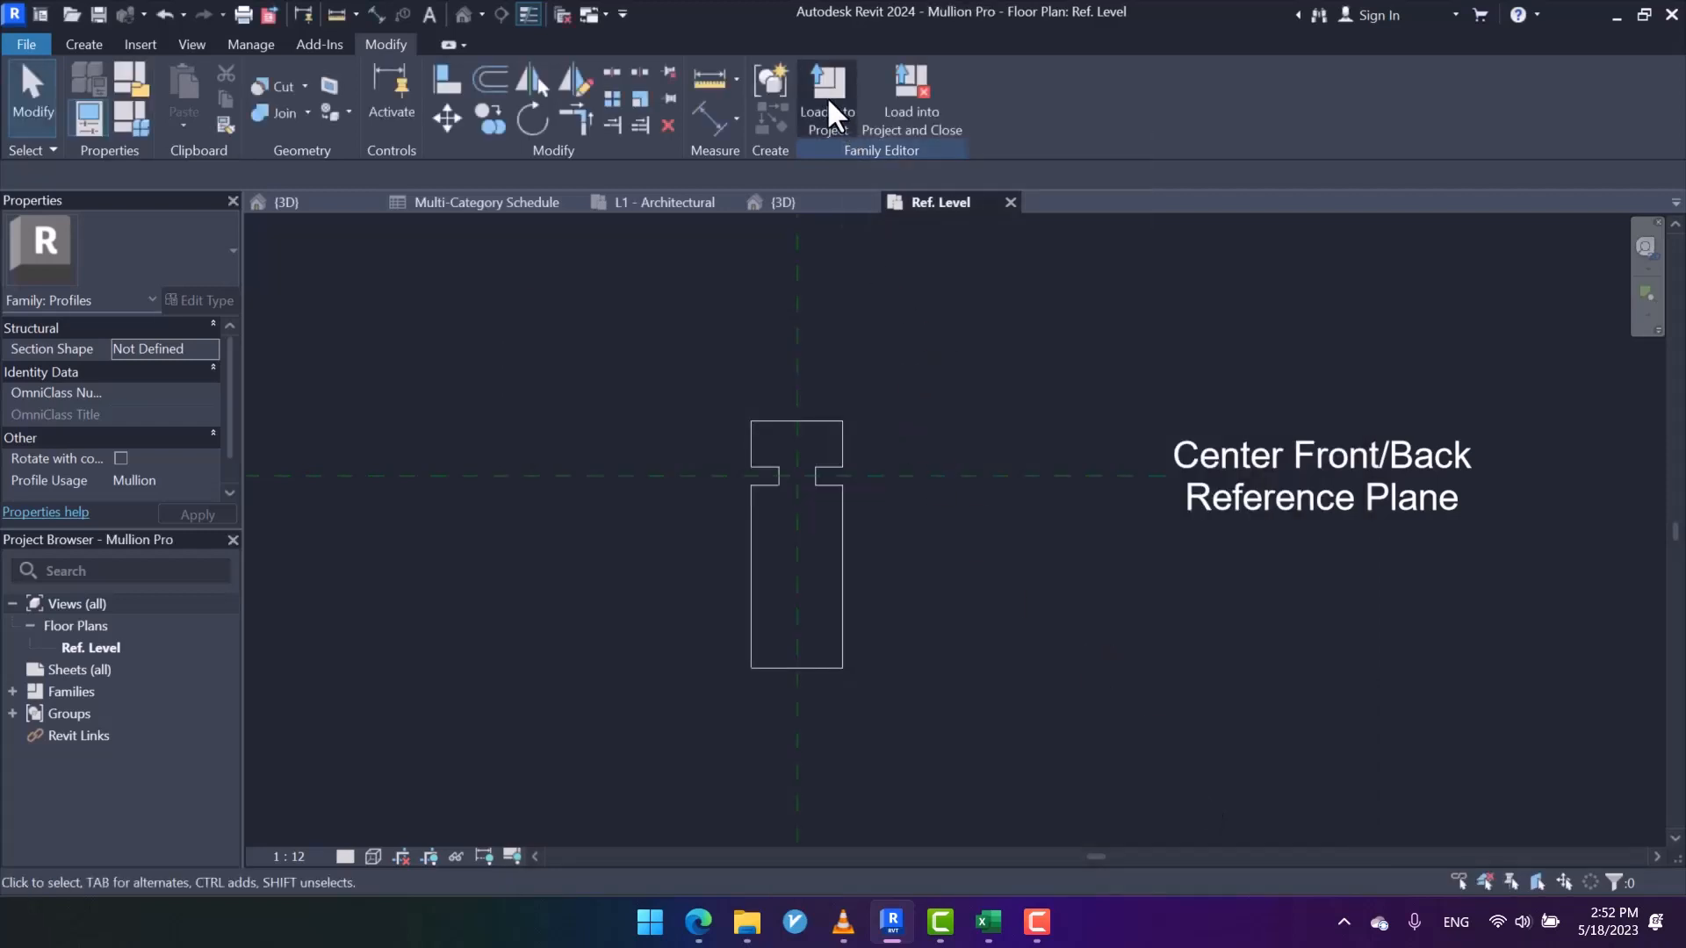
pyautogui.click(827, 102)
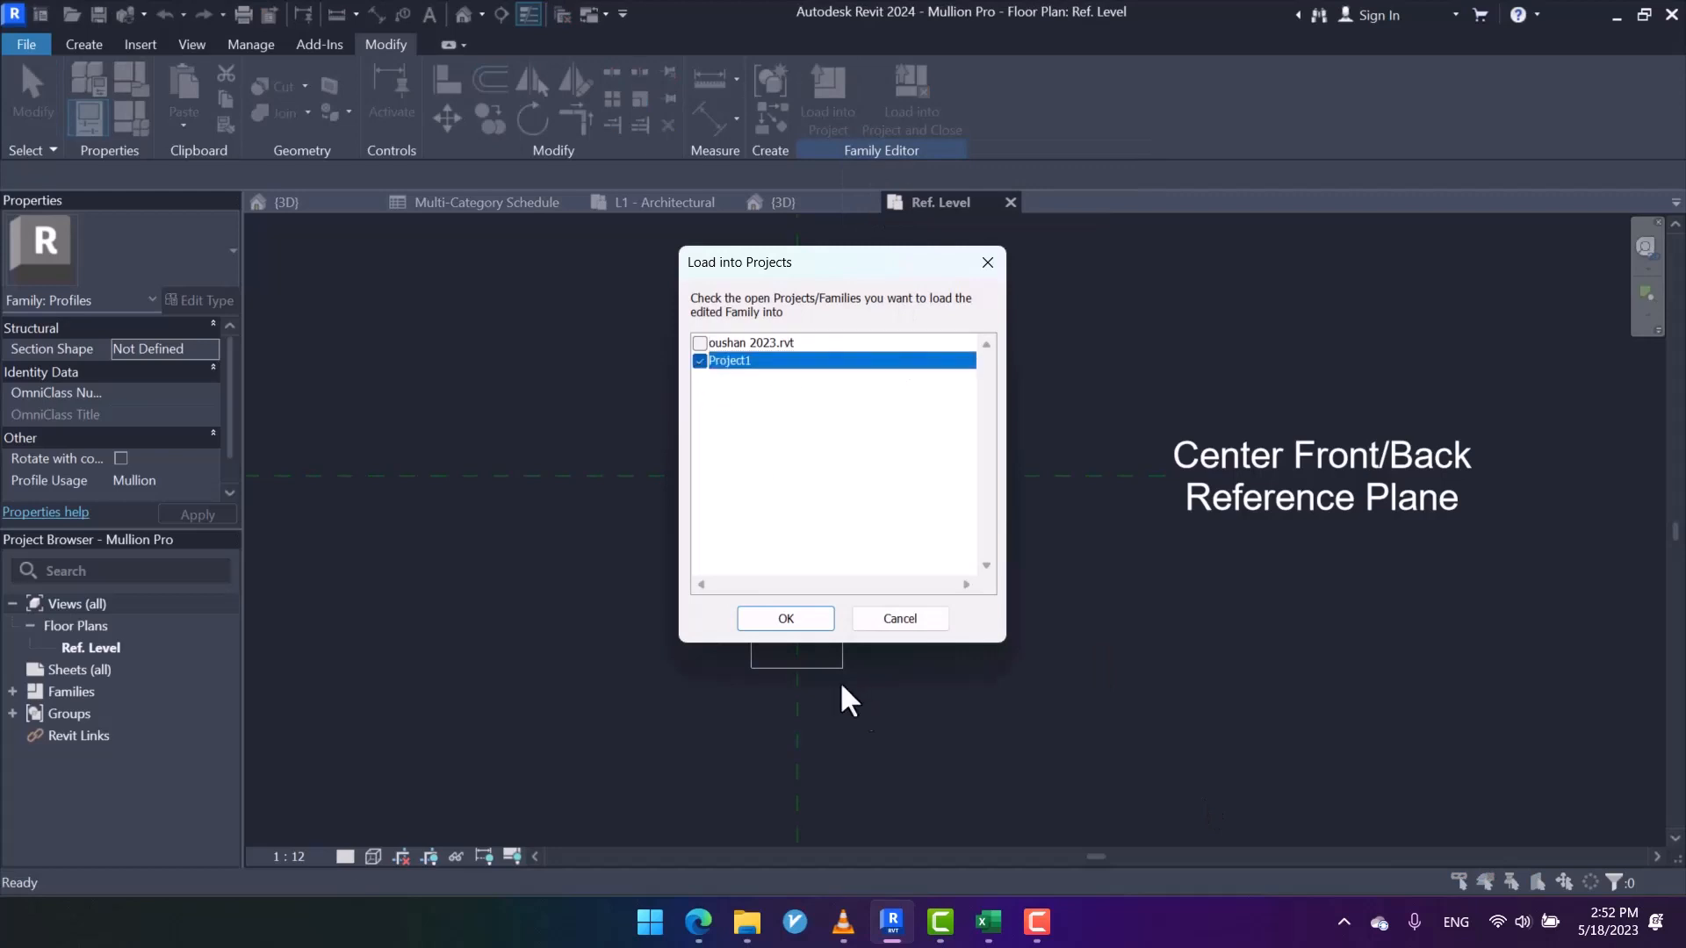
pyautogui.click(785, 619)
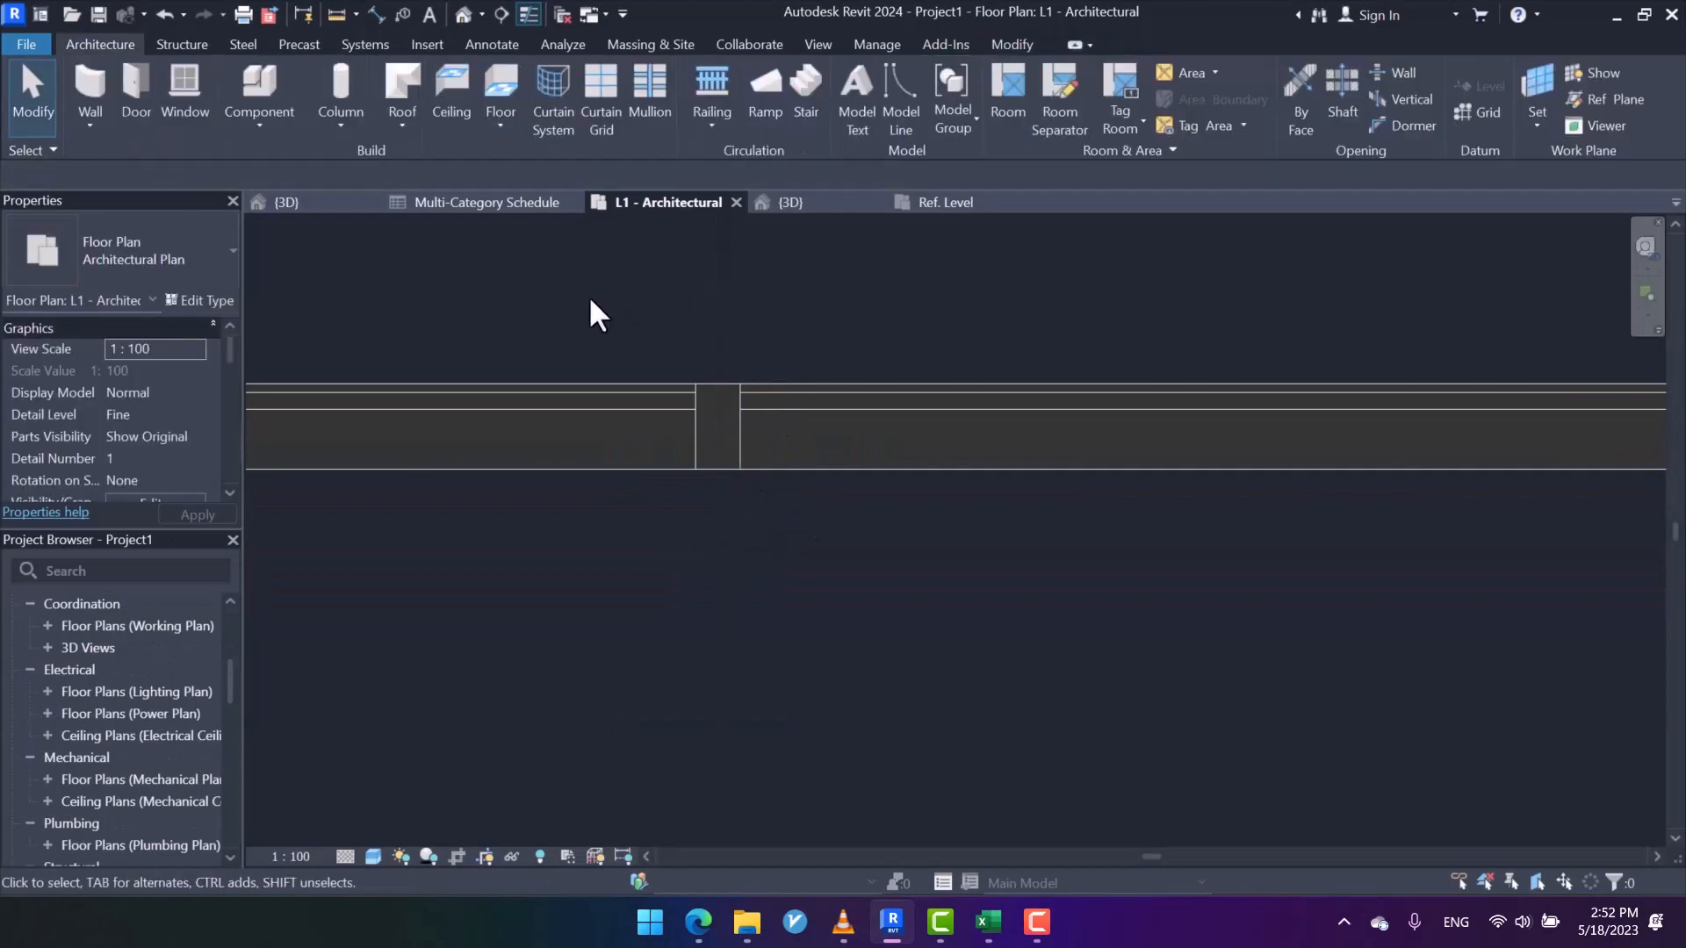
pyautogui.moveTo(686, 162)
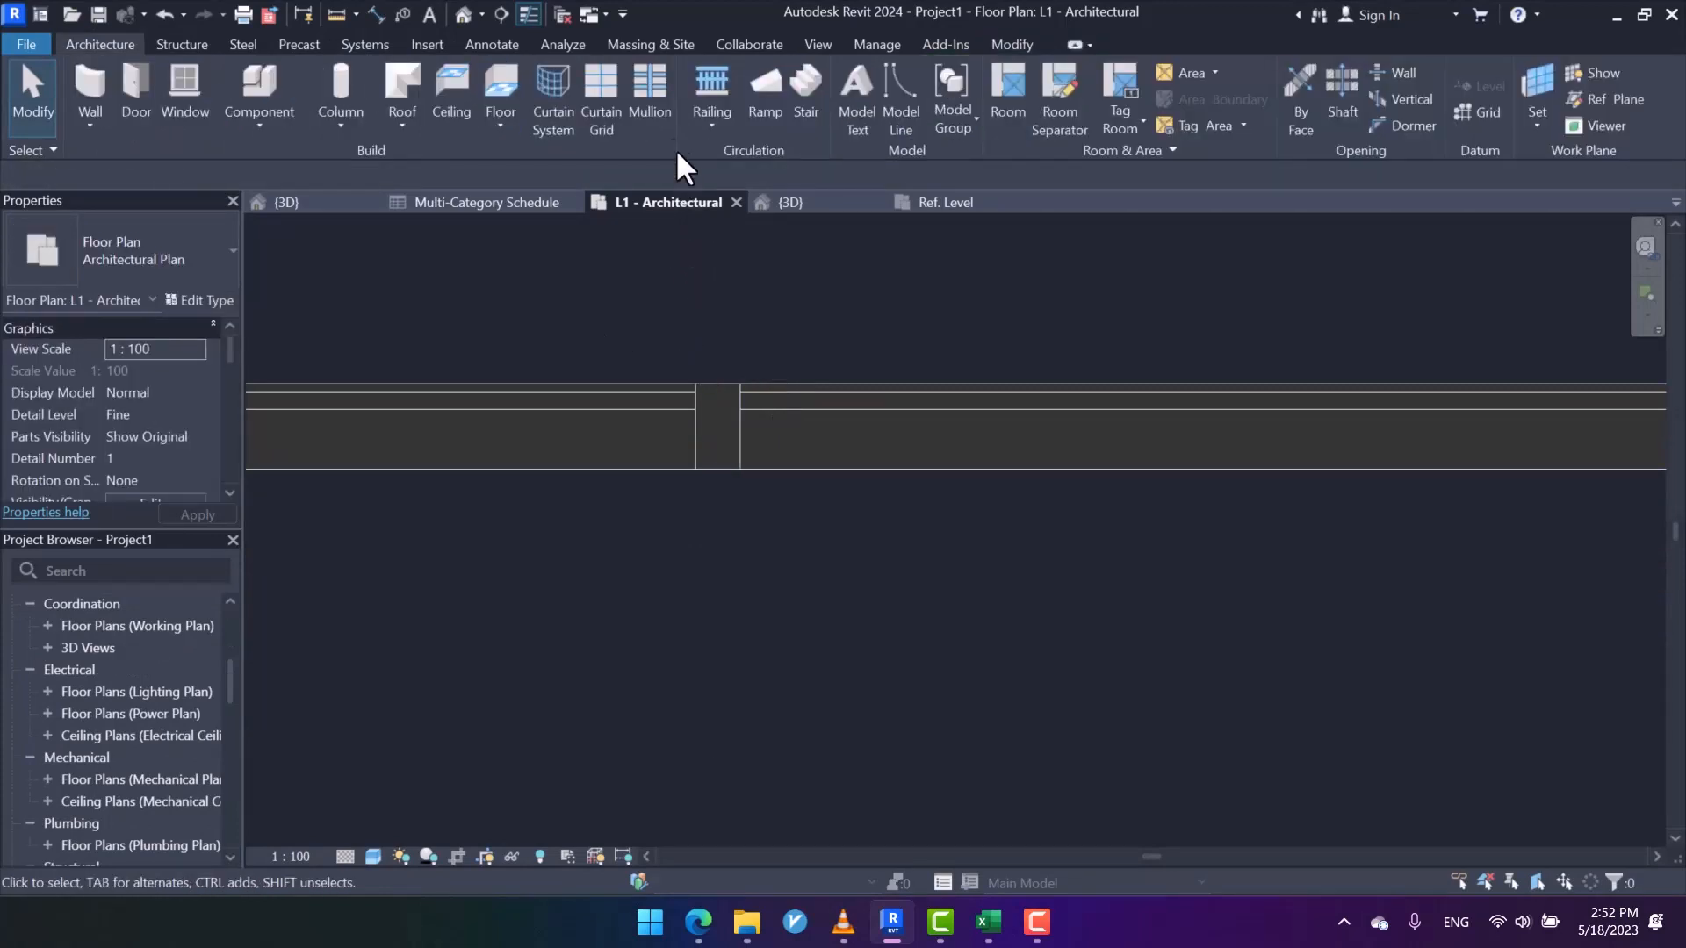
# - Duplicate the rectangular mullion type as a new type named I Mullion
pyautogui.click(648, 96)
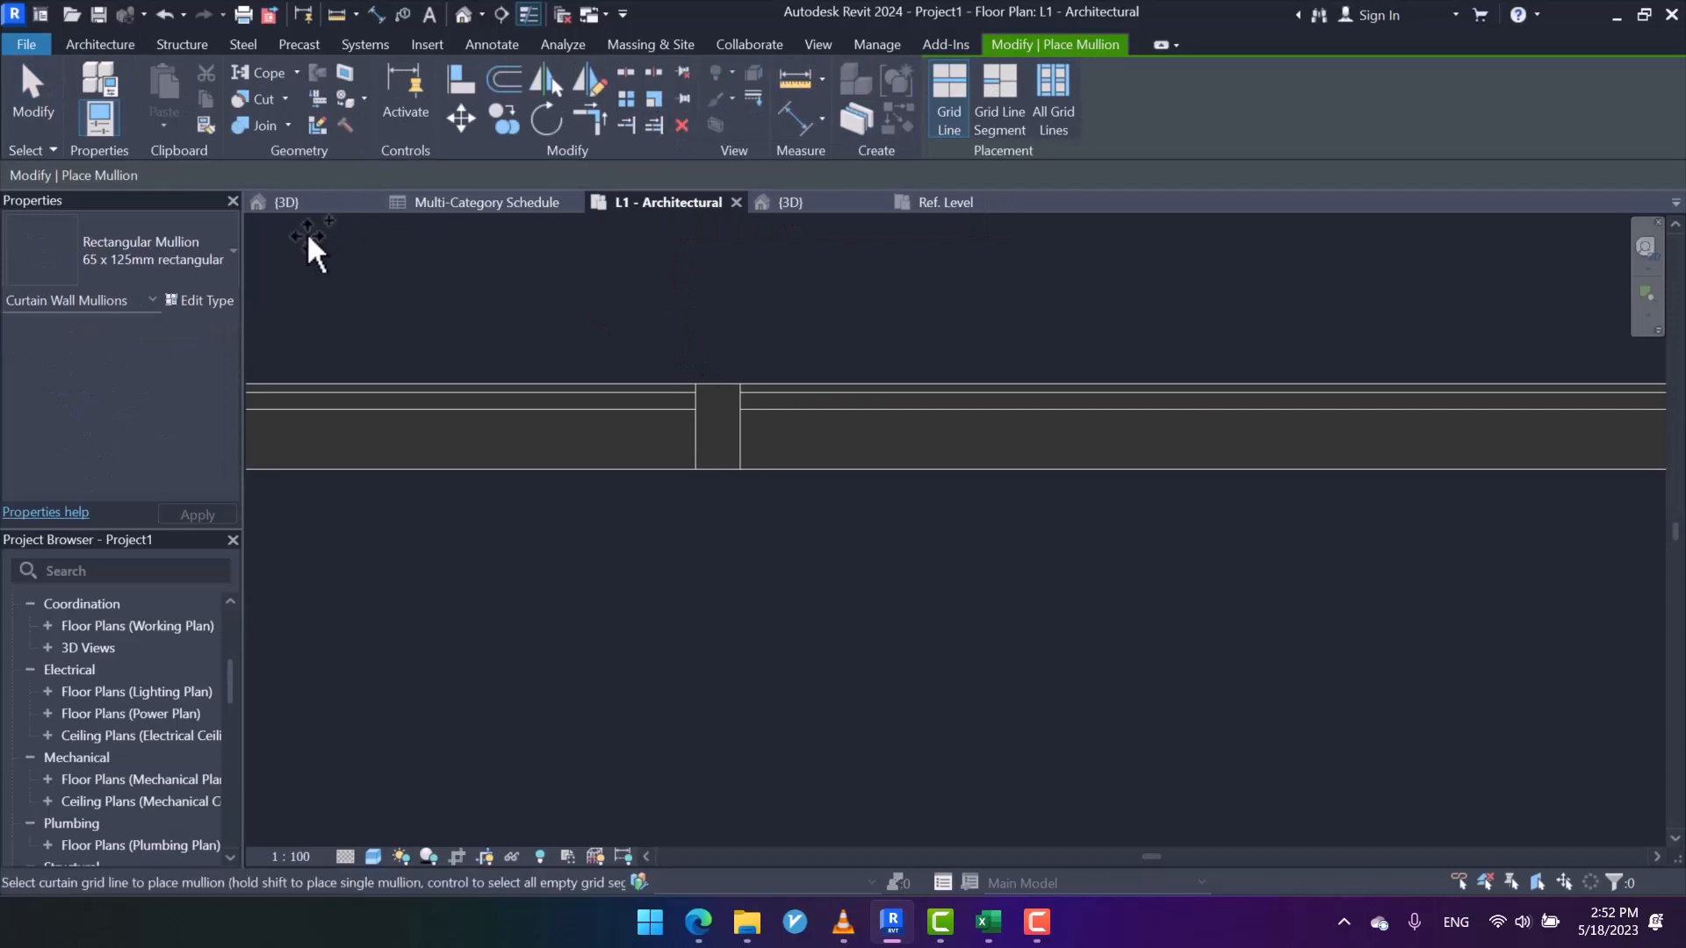
pyautogui.click(866, 327)
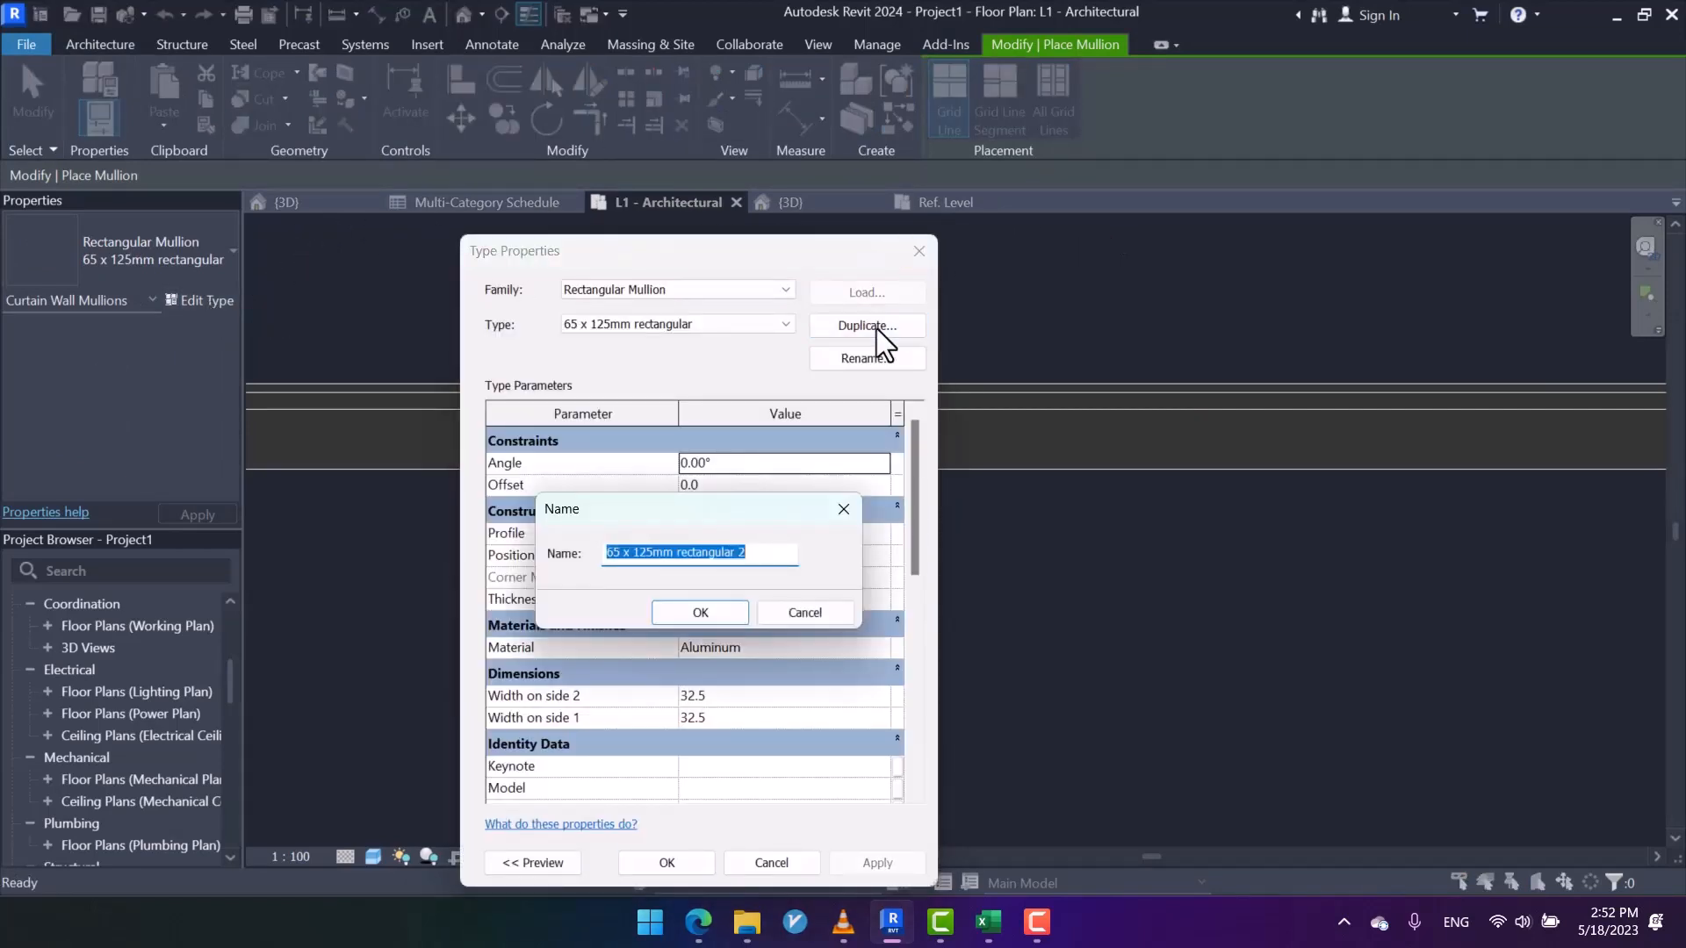
pyautogui.write('IM')
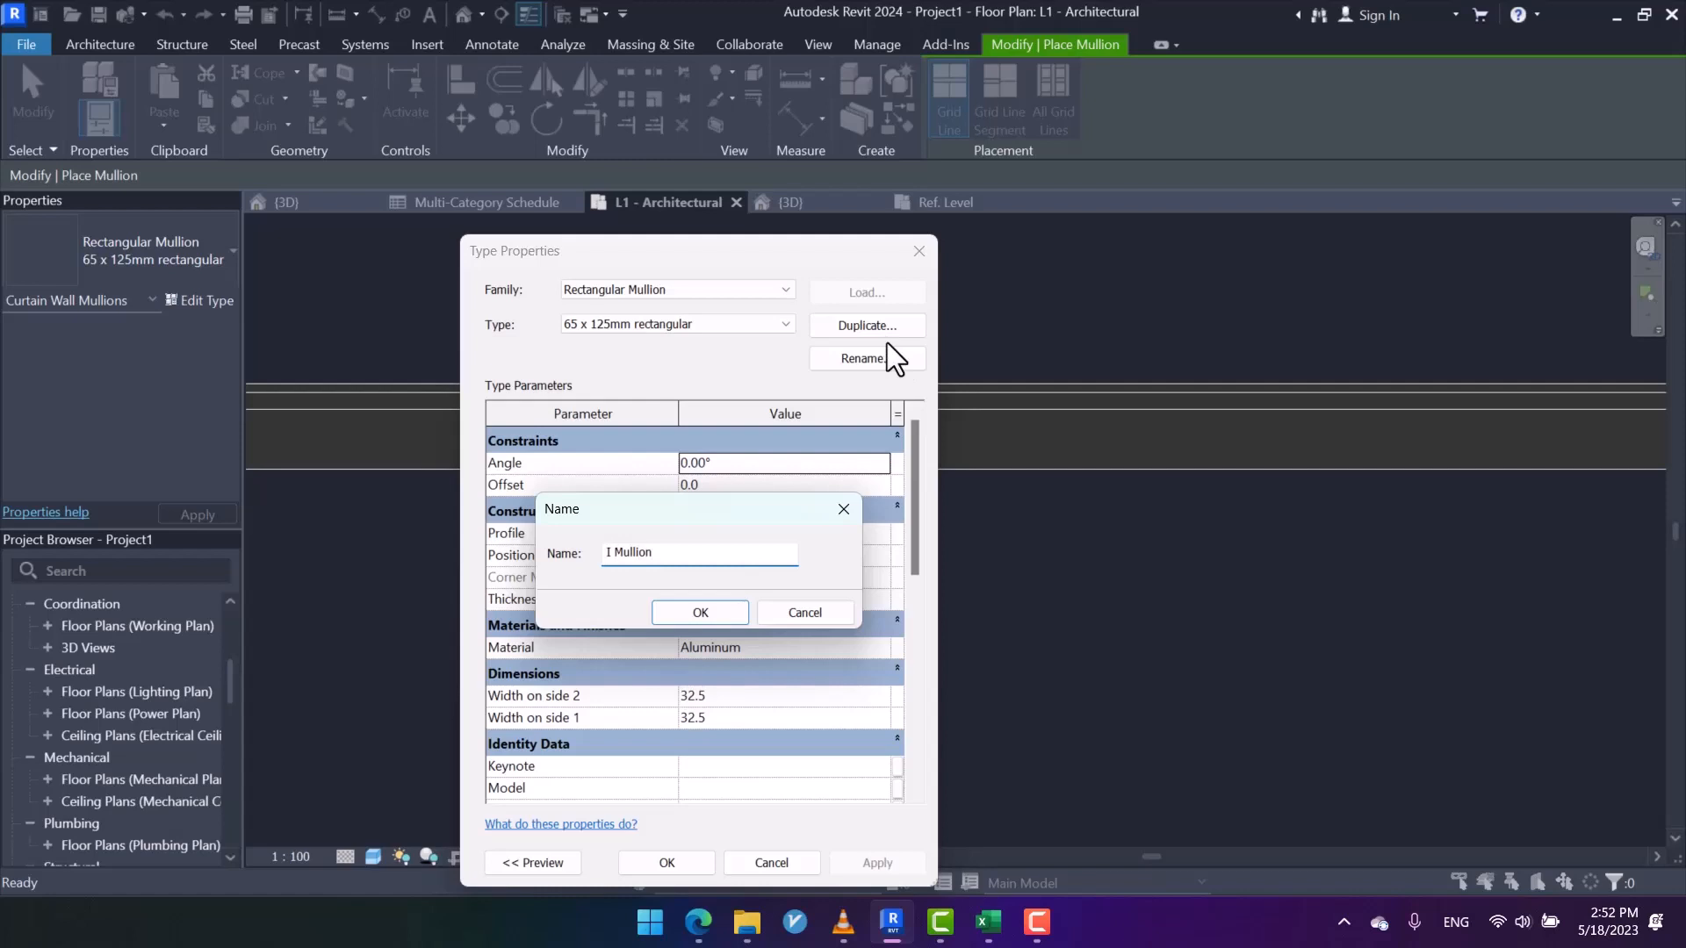
pyautogui.click(701, 611)
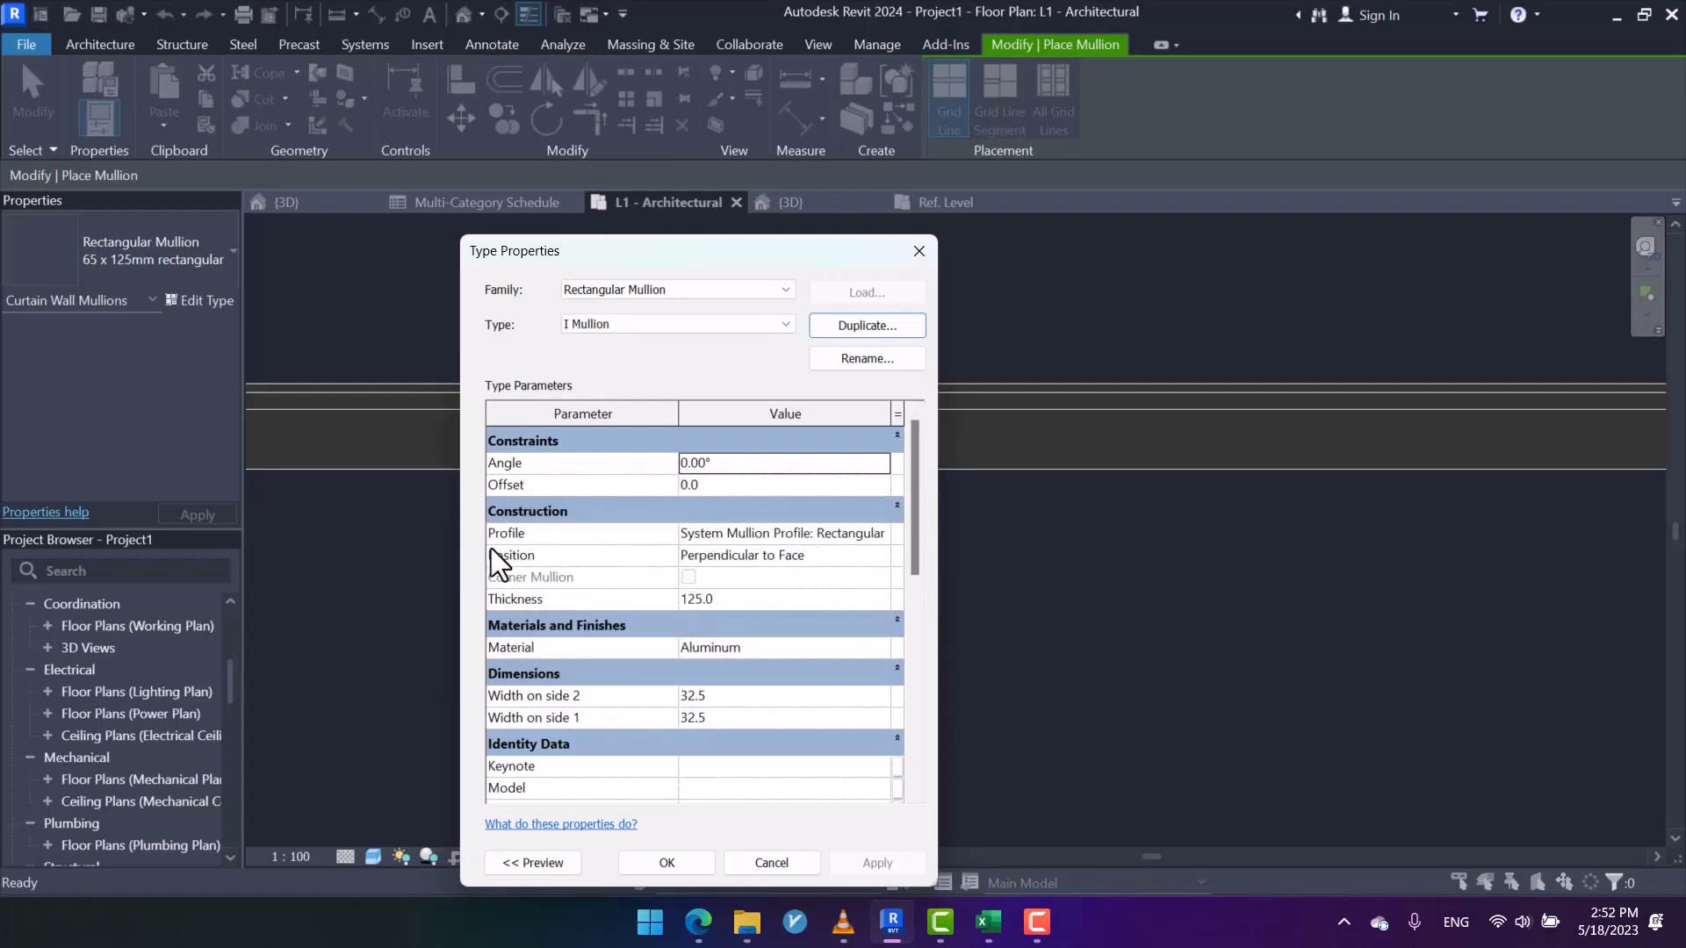
# - Assign the Mullion Pro profile to the I Mullion type and start placing it
pyautogui.click(784, 534)
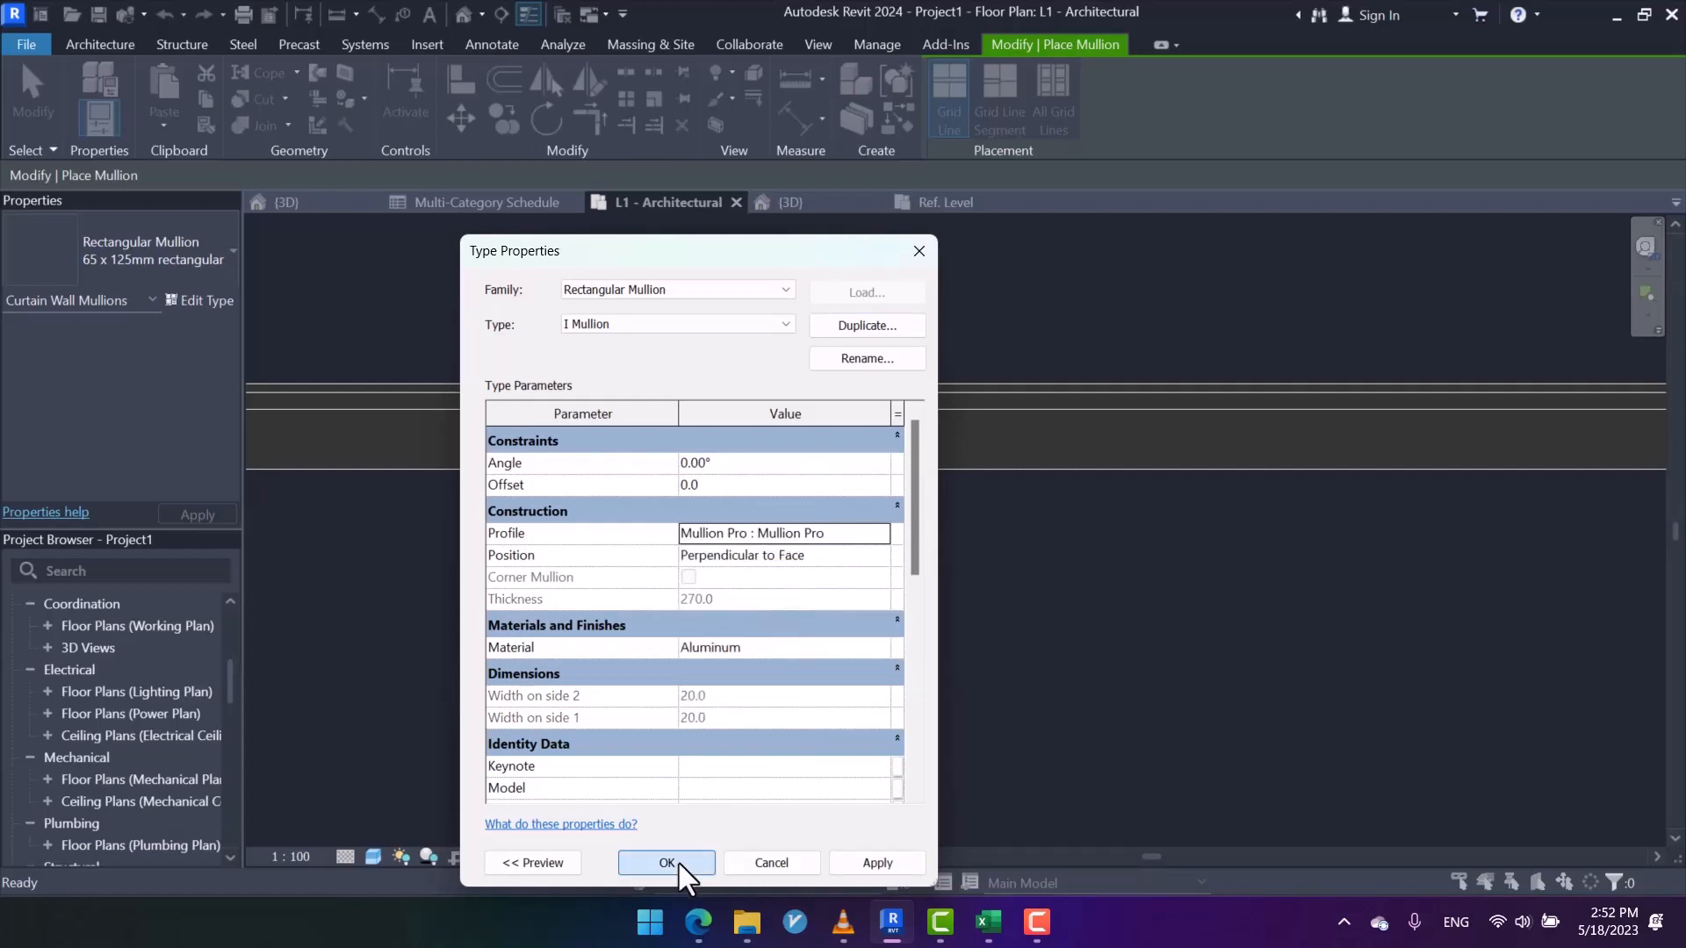
pyautogui.click(666, 862)
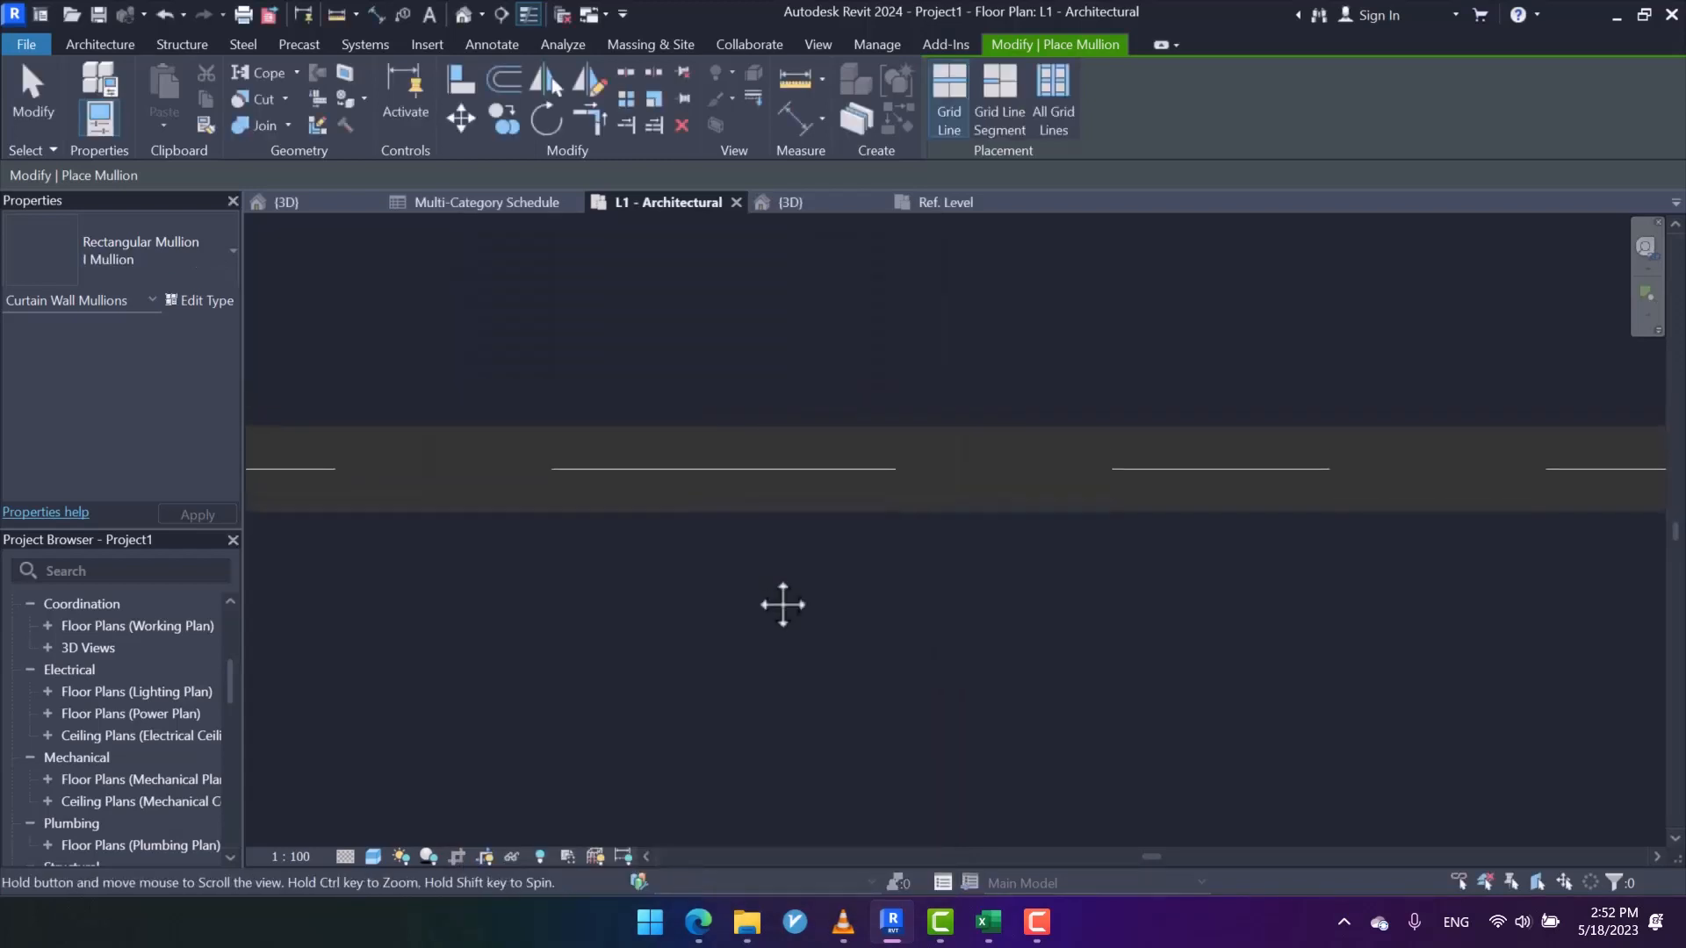
pyautogui.click(785, 201)
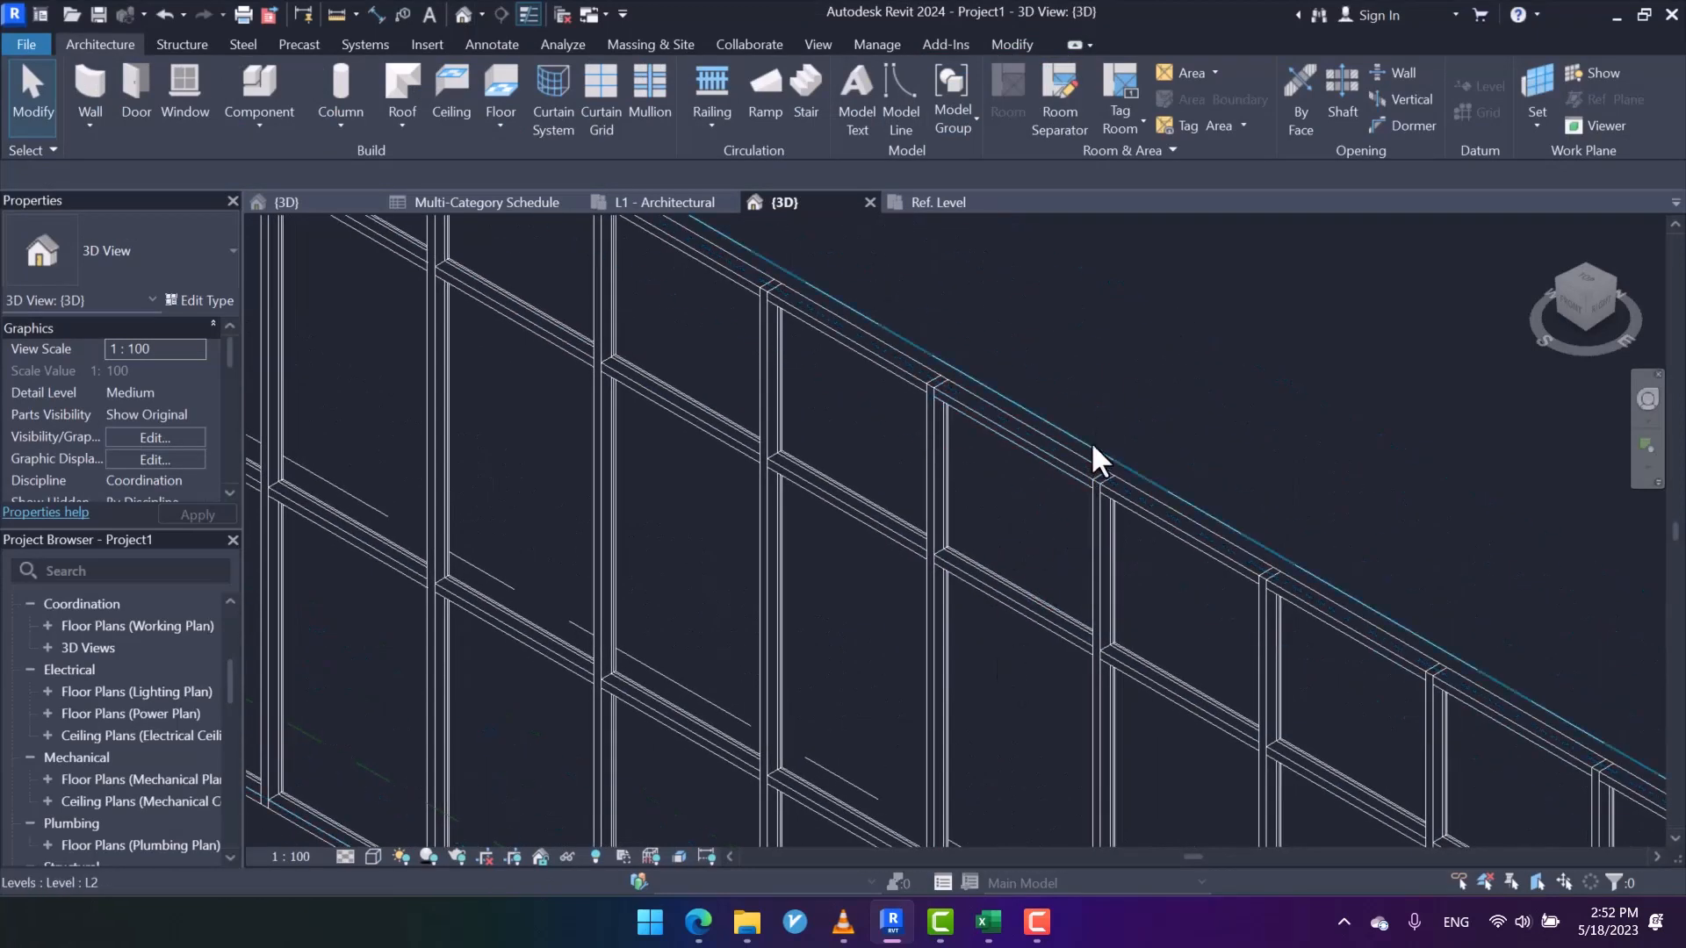
# - Set M_Storefront's interior vertical mullions to Rectangular Mullion : I Mullion and view L1
pyautogui.click(1091, 478)
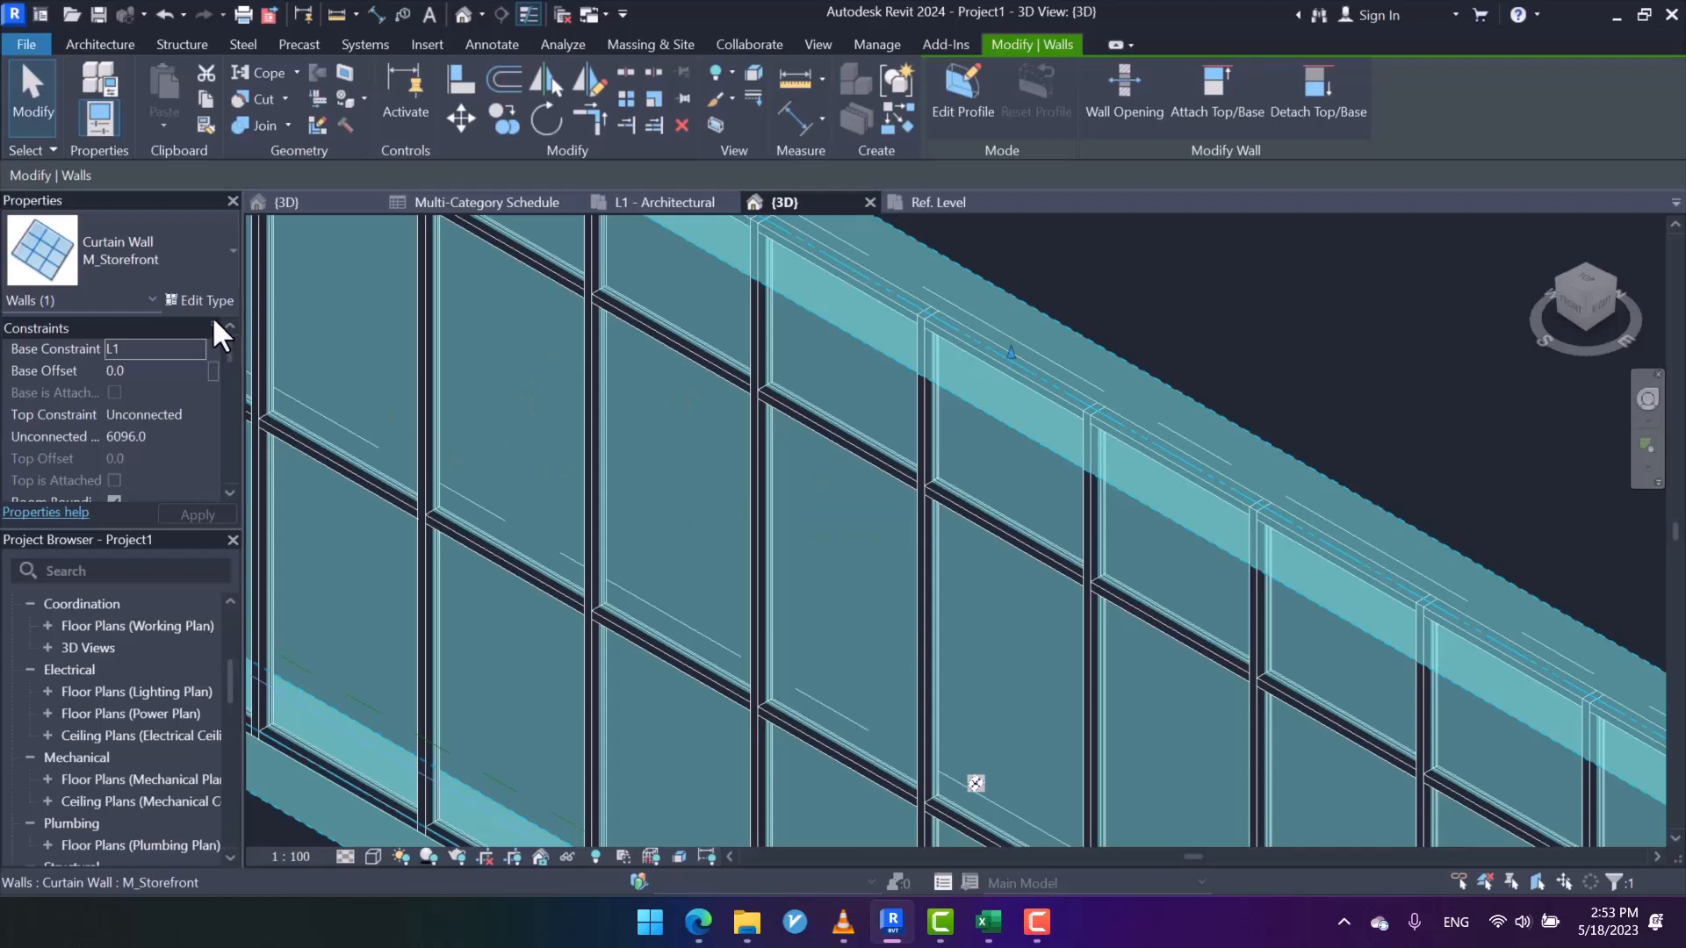
pyautogui.click(198, 301)
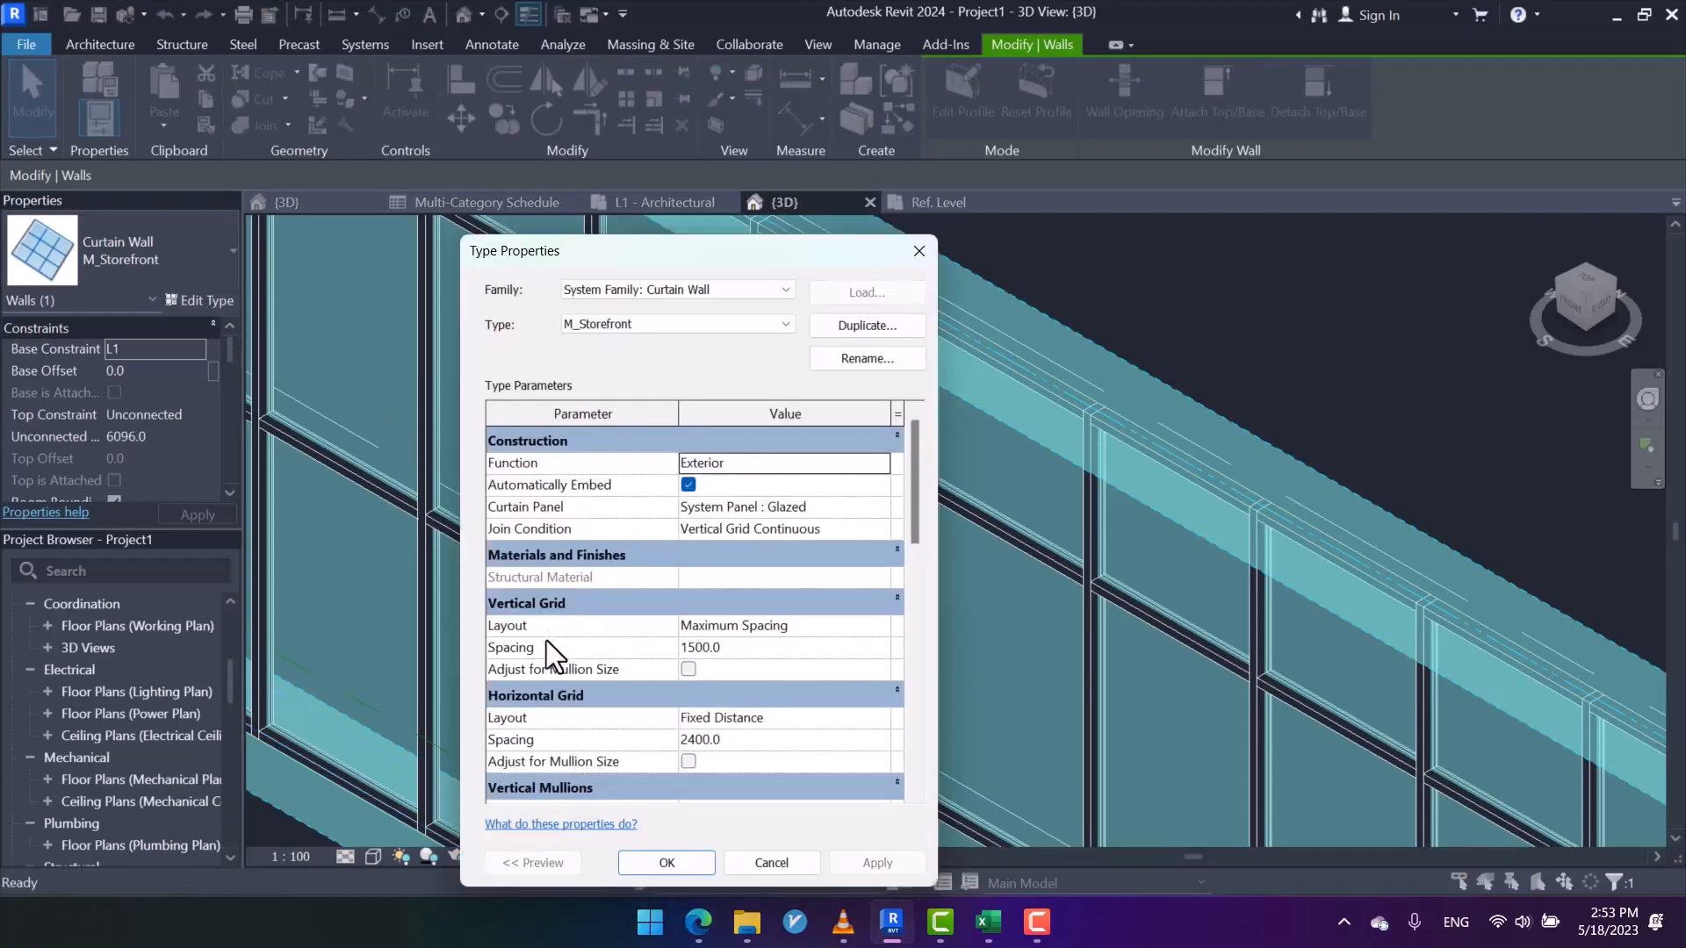
pyautogui.scroll(-3)
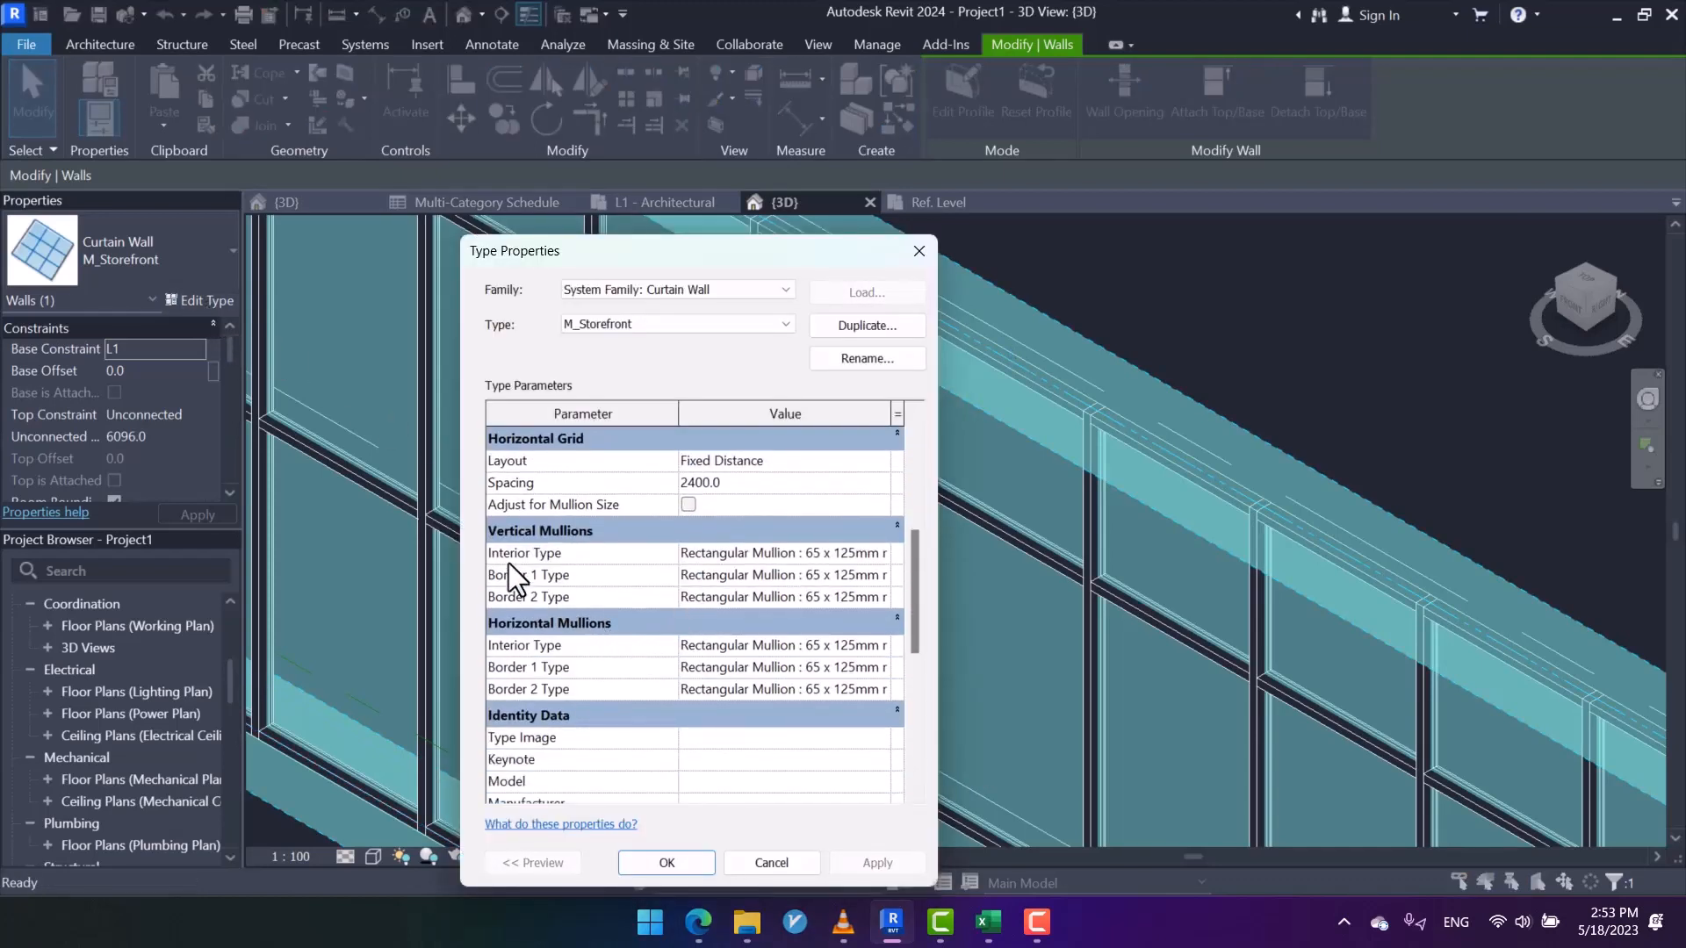
pyautogui.moveTo(484, 525)
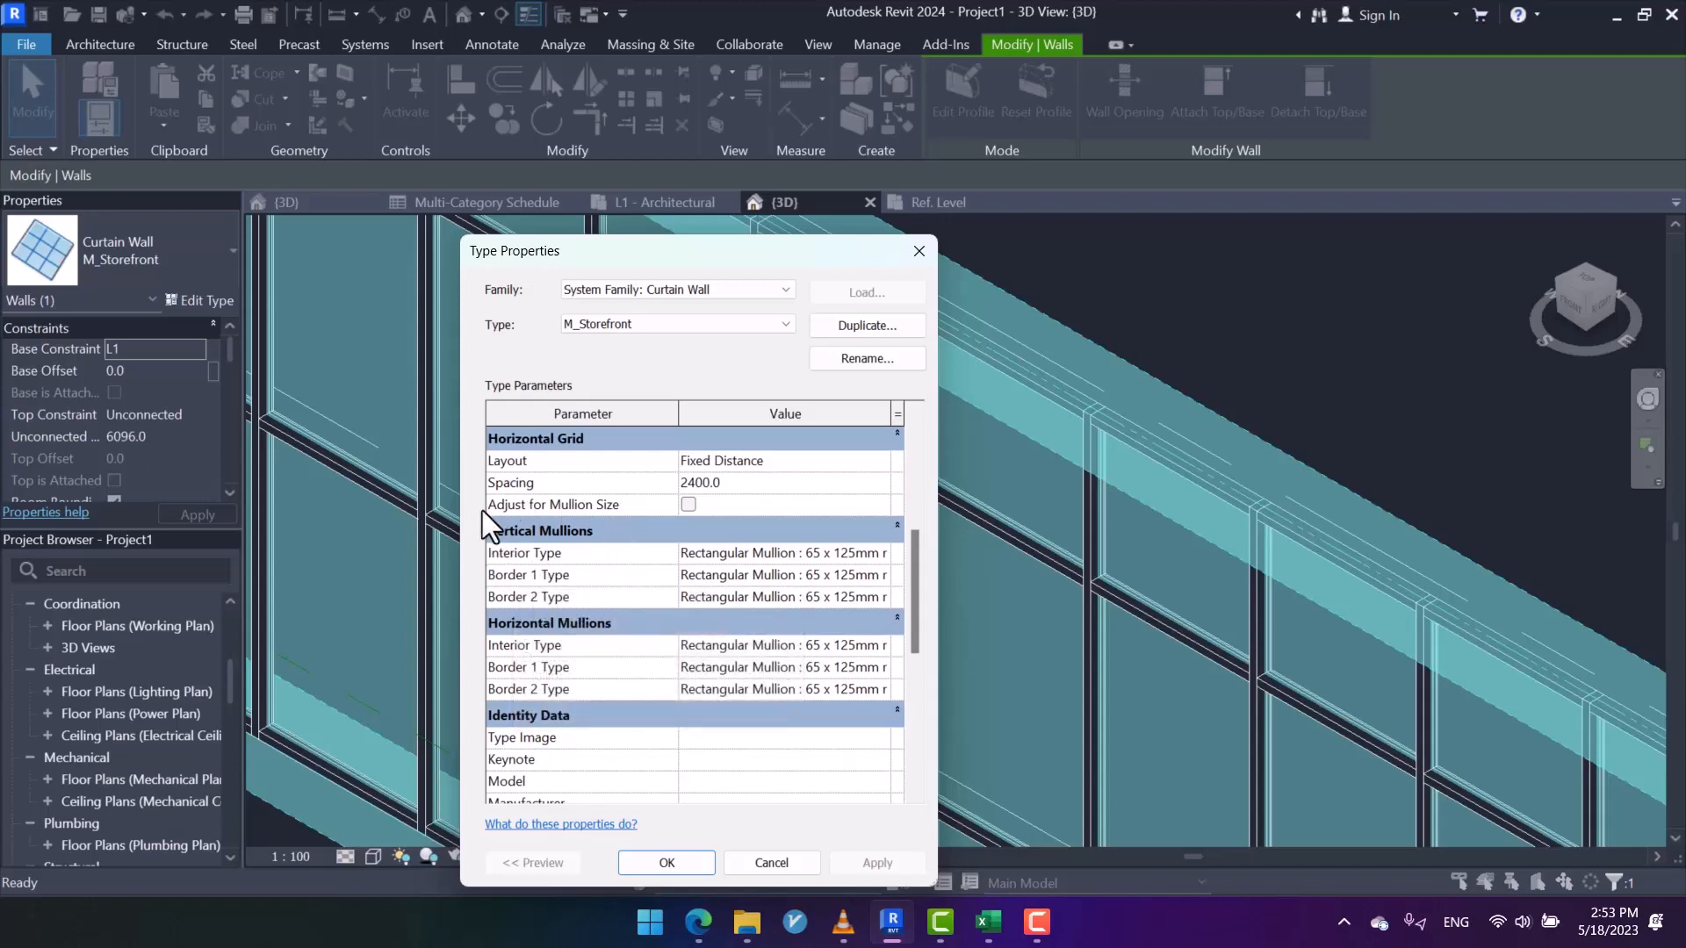
pyautogui.click(784, 553)
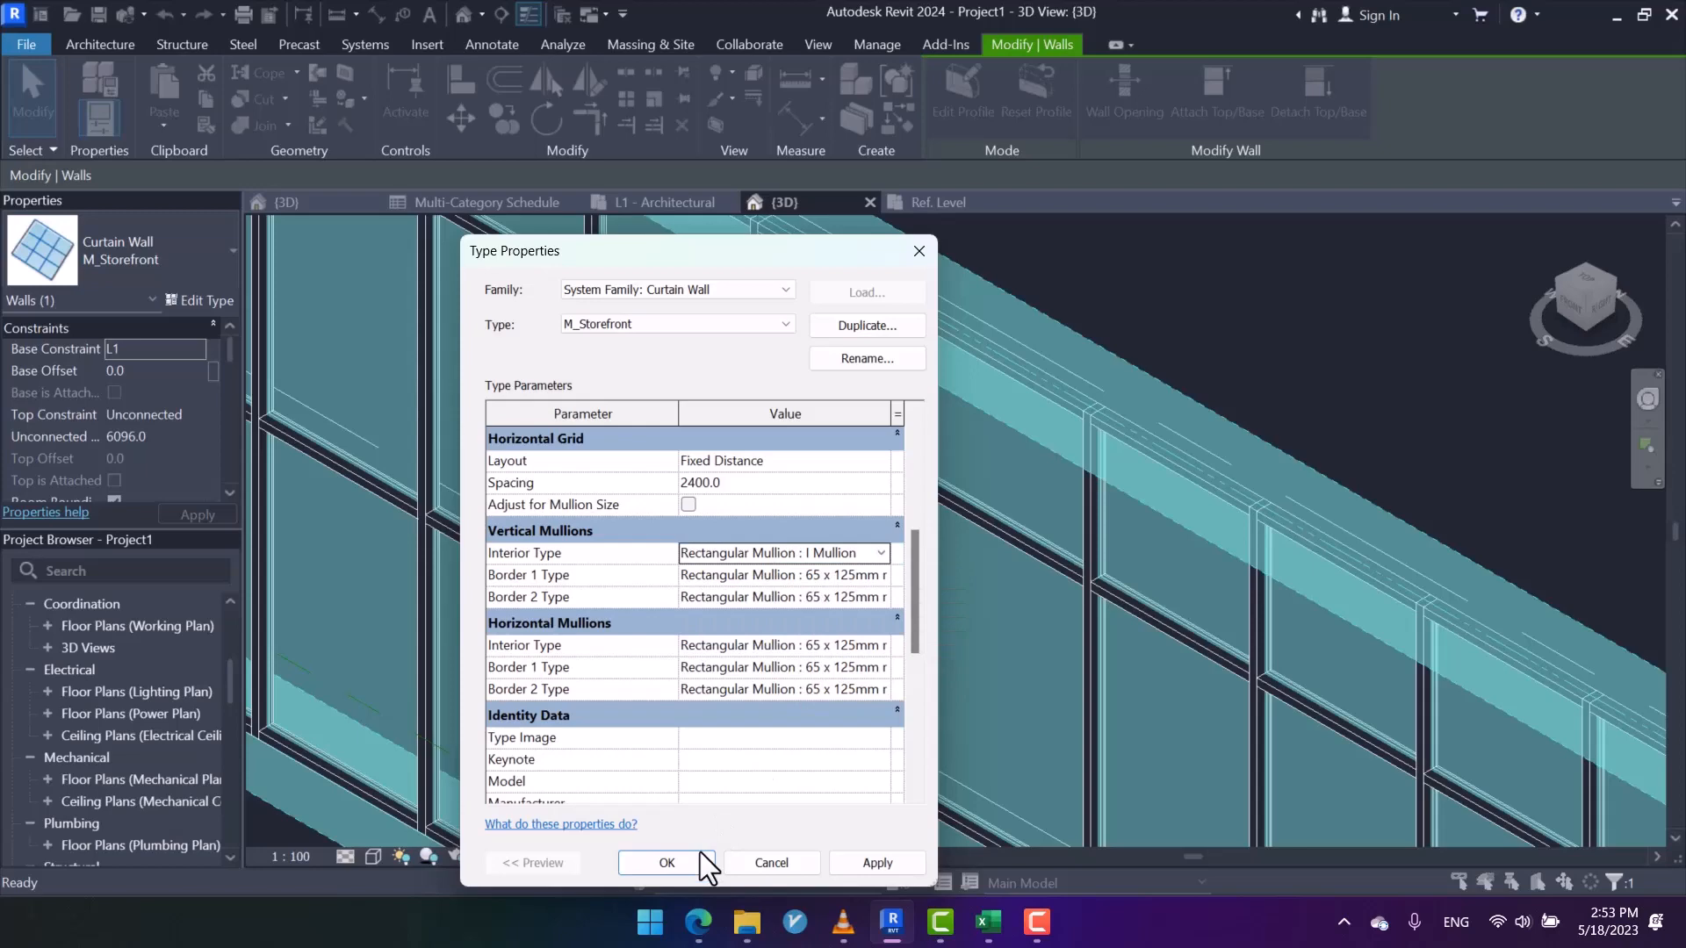
pyautogui.click(667, 863)
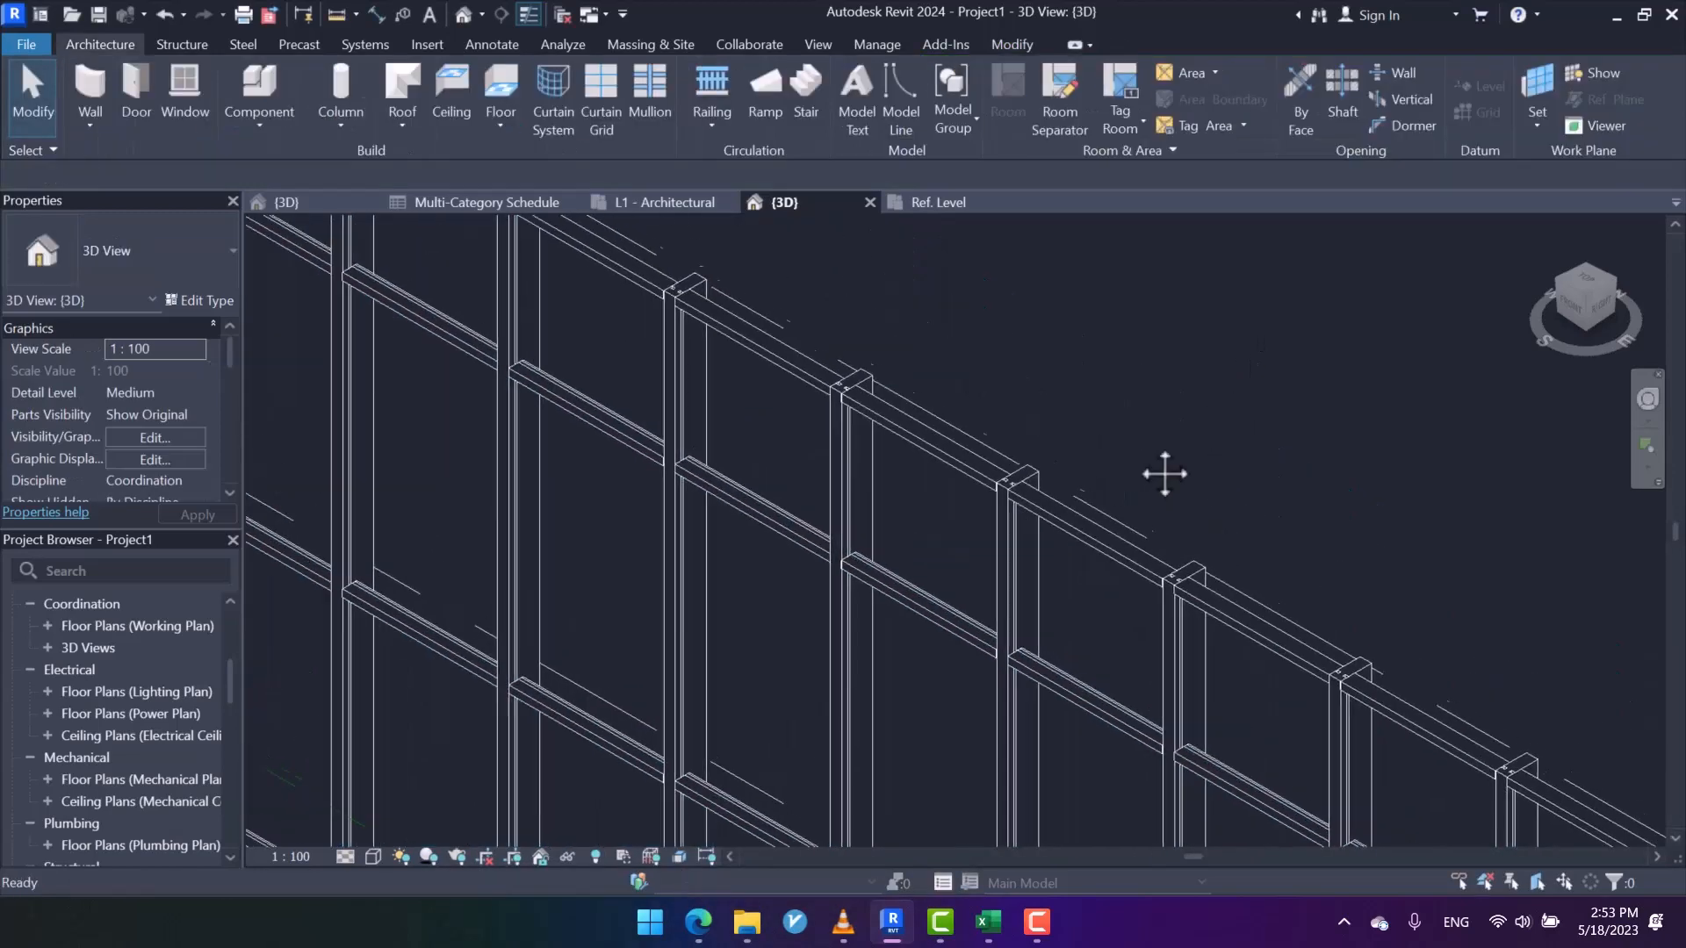
pyautogui.click(667, 202)
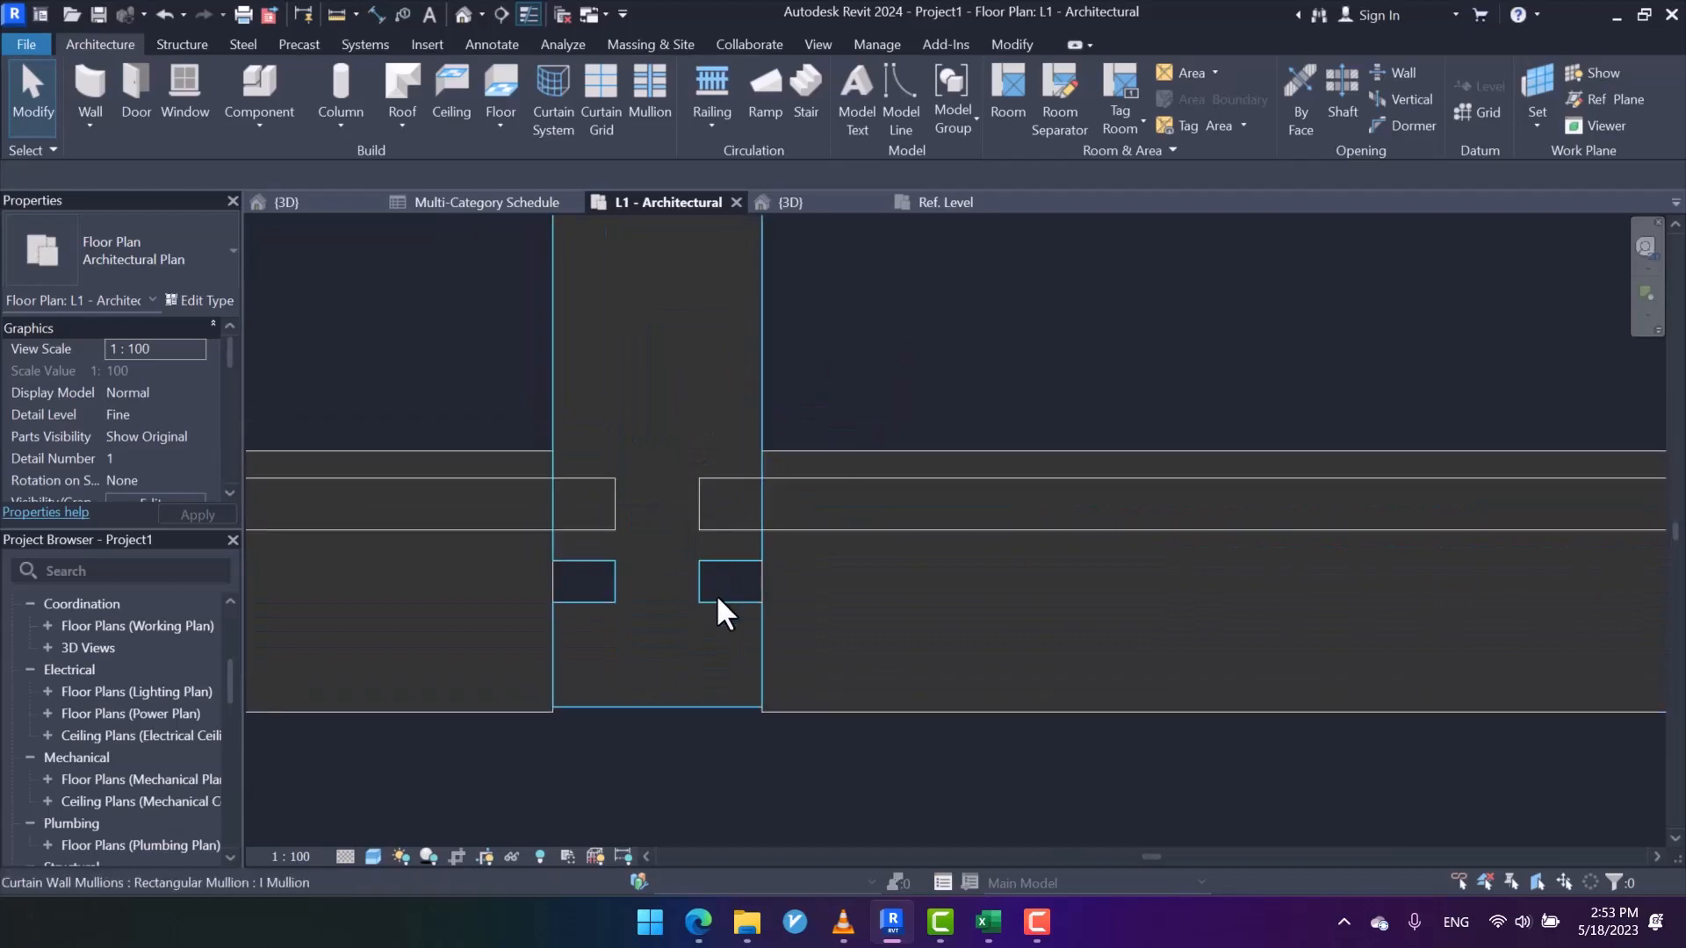
pyautogui.moveTo(729, 591)
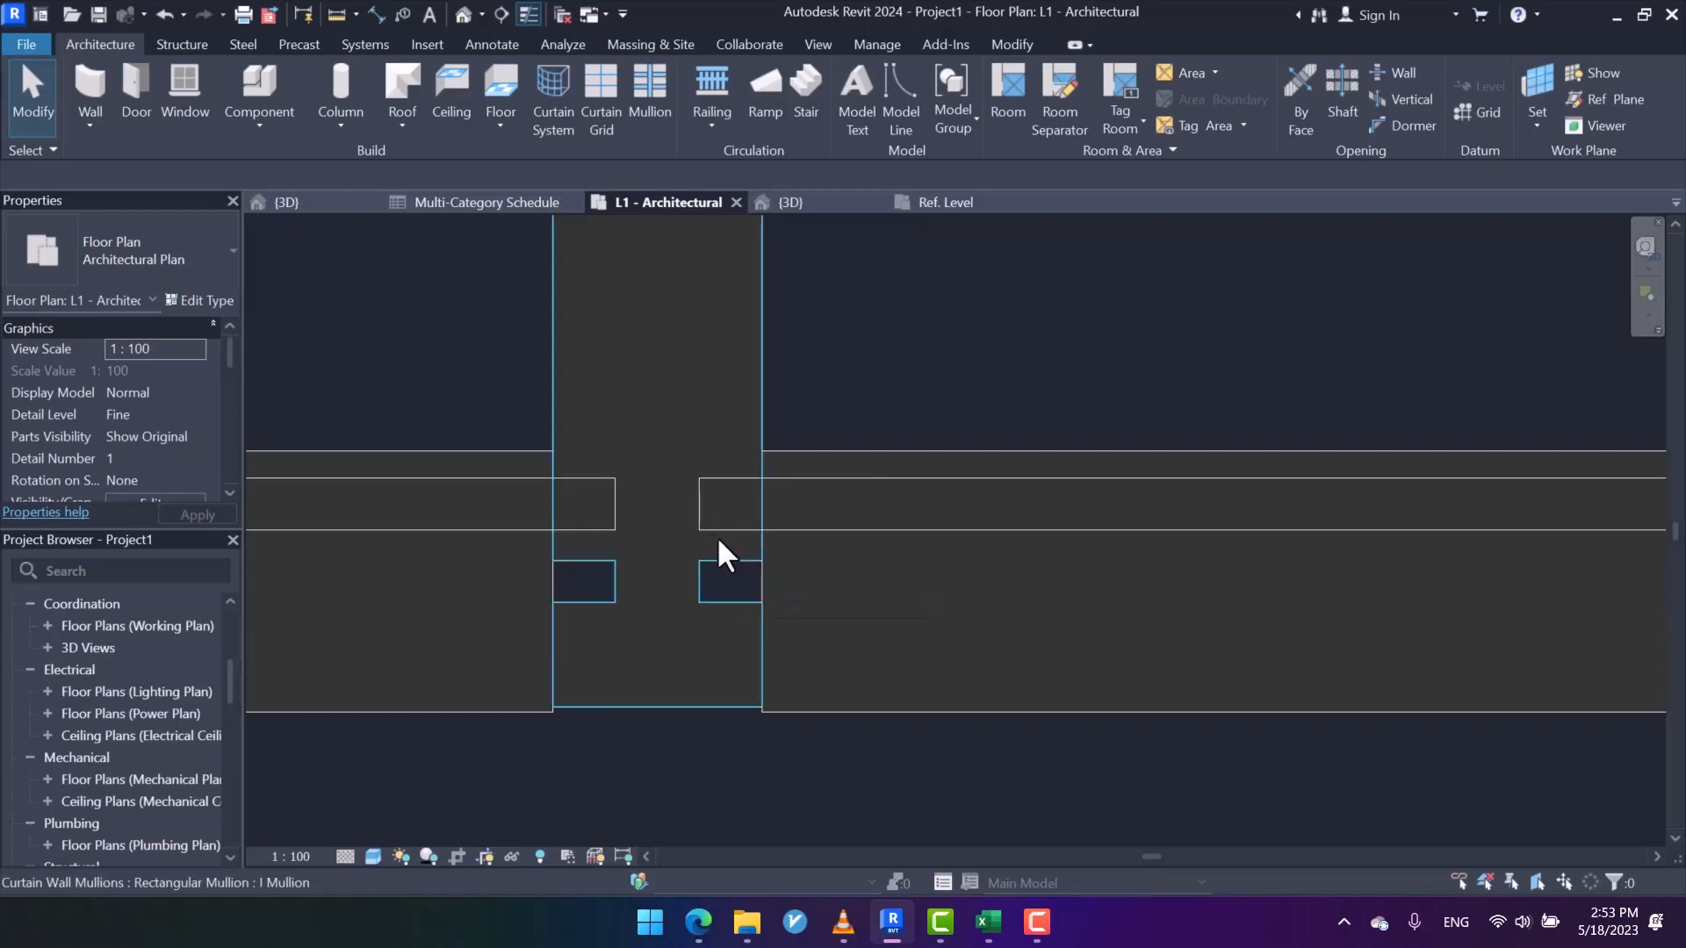
pyautogui.moveTo(741, 543)
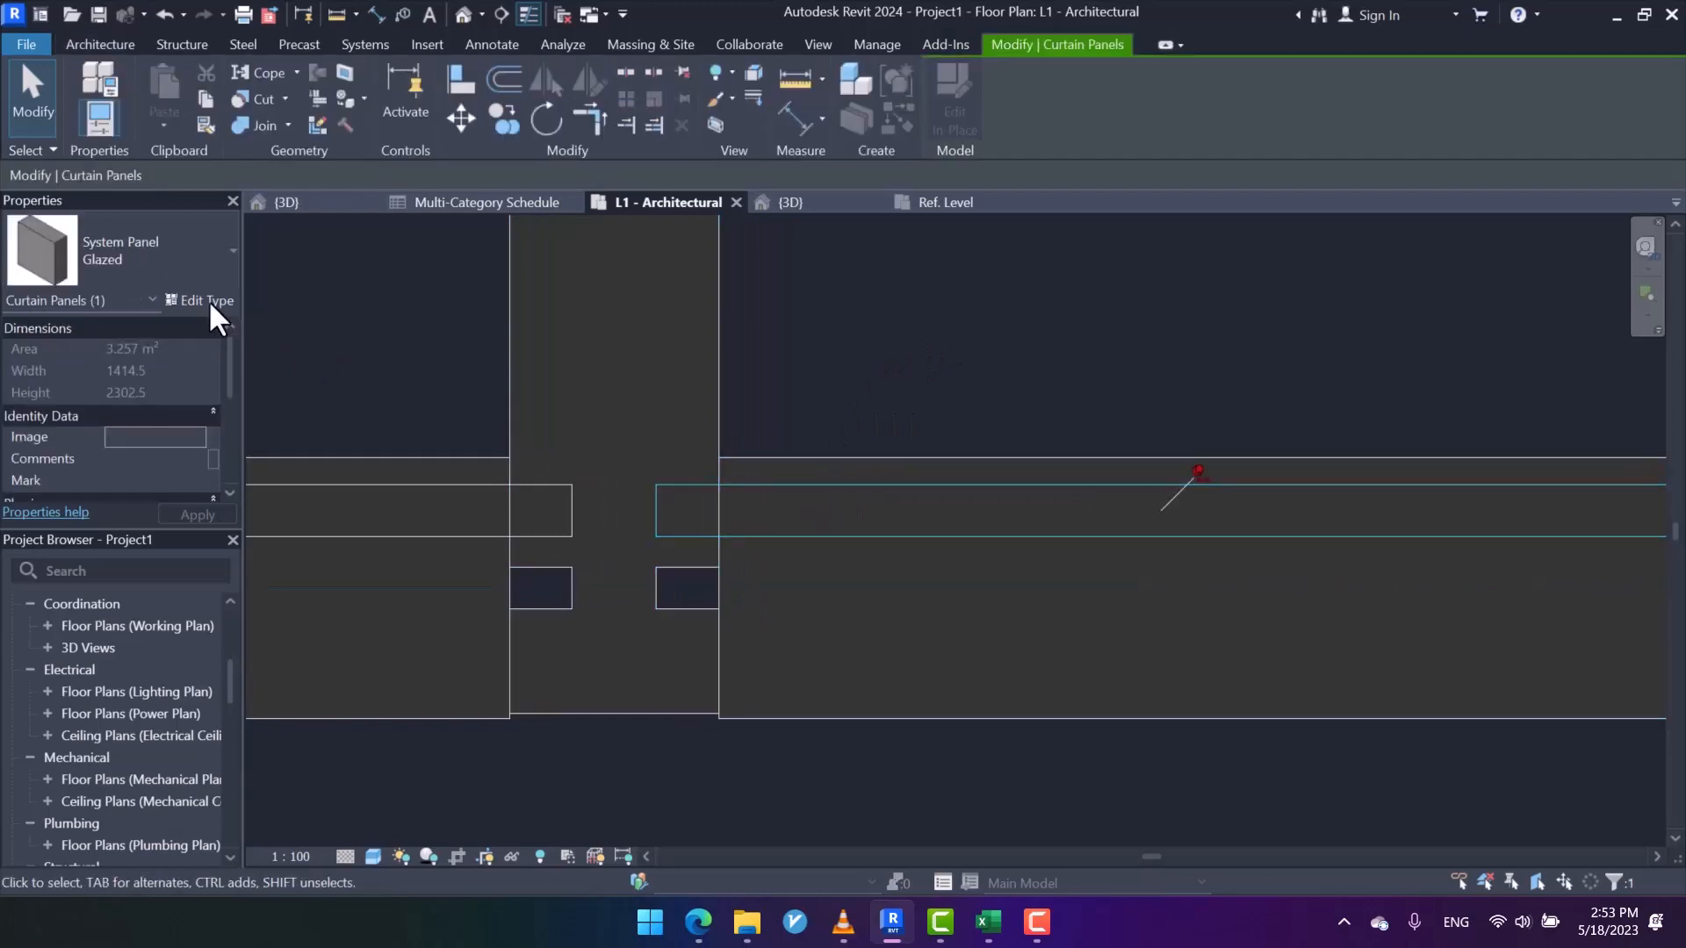
# - Set the Glazed system panel type's offset to 0.0
pyautogui.click(200, 300)
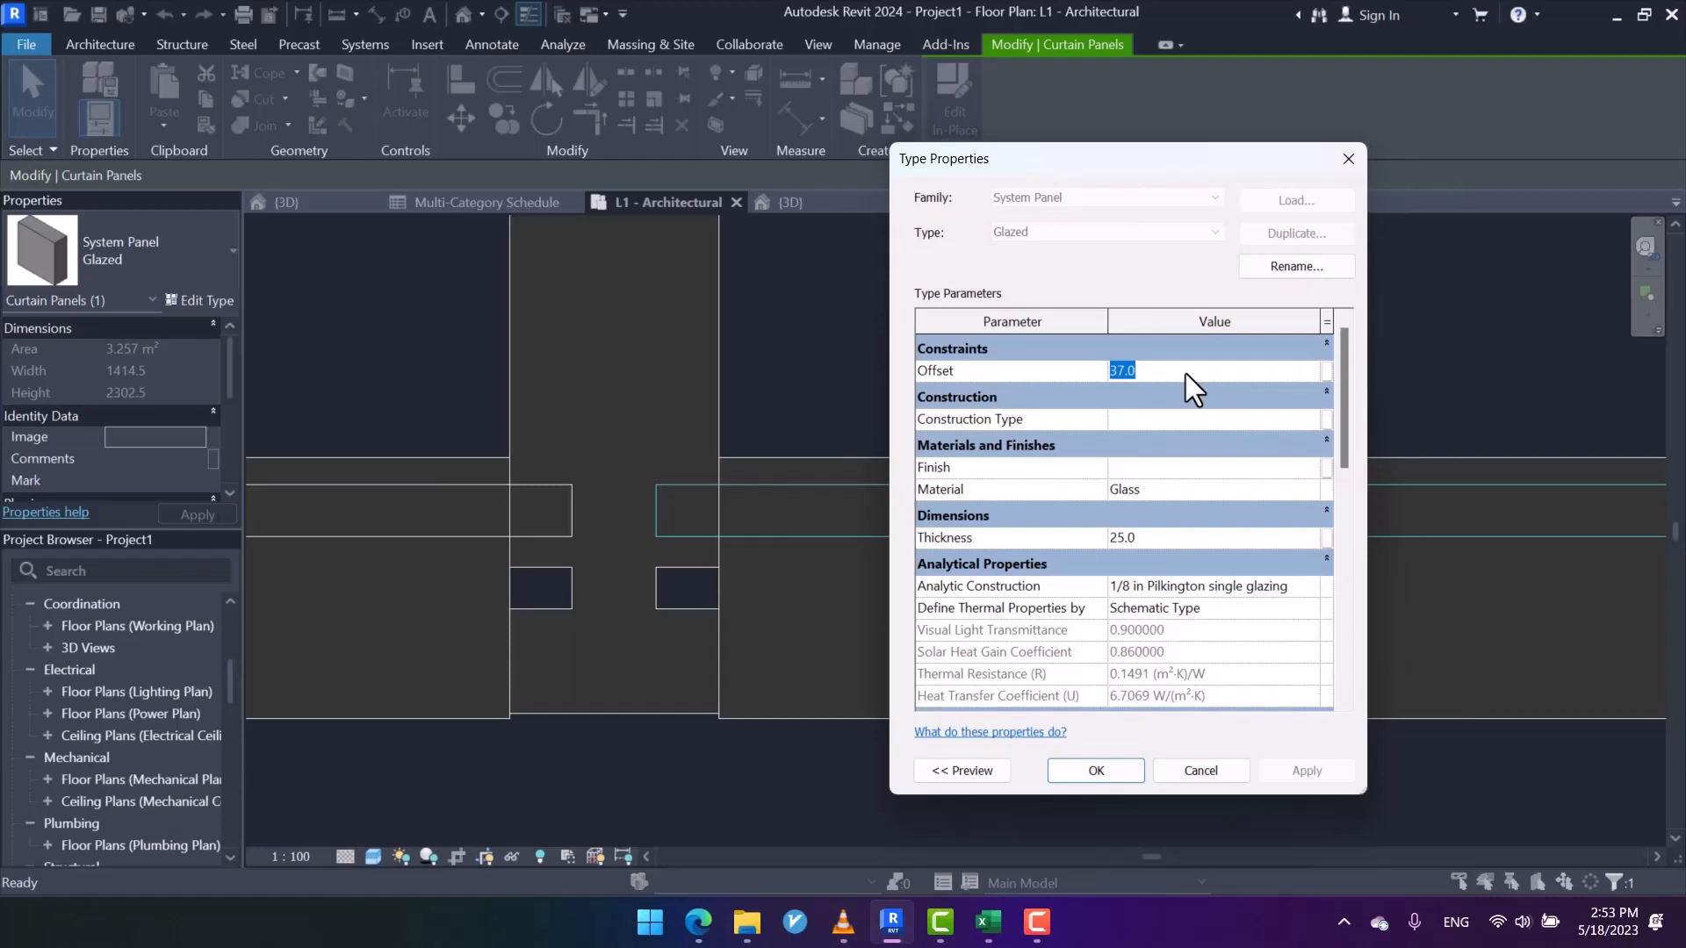
pyautogui.write('0.0')
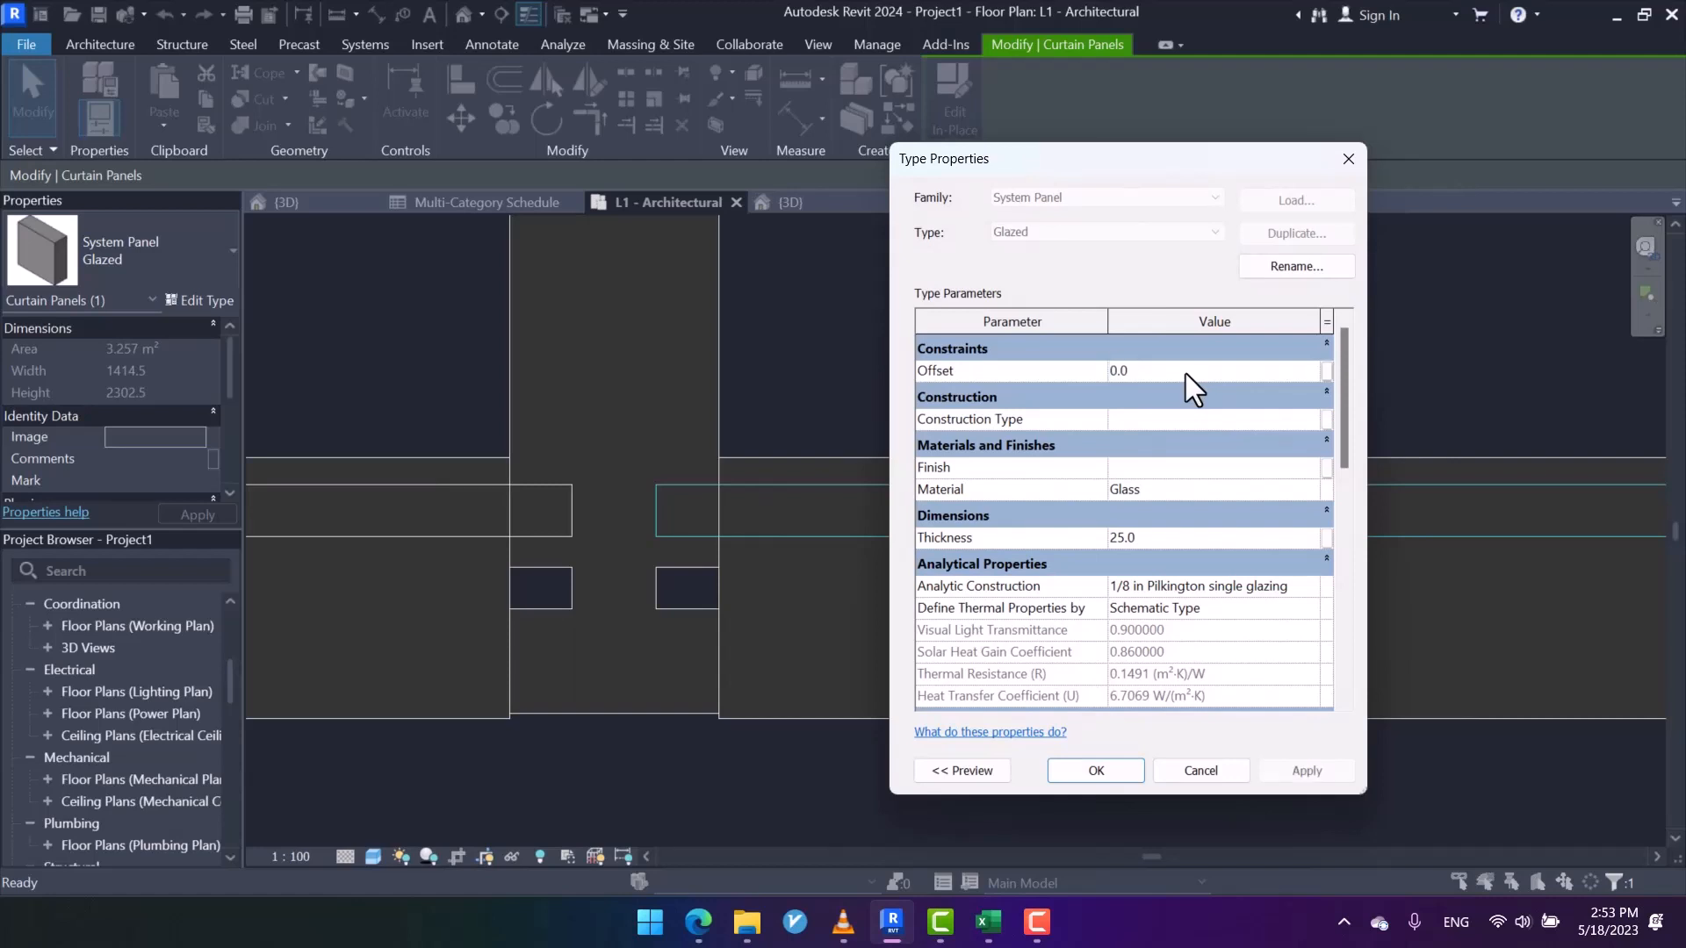
pyautogui.click(1094, 771)
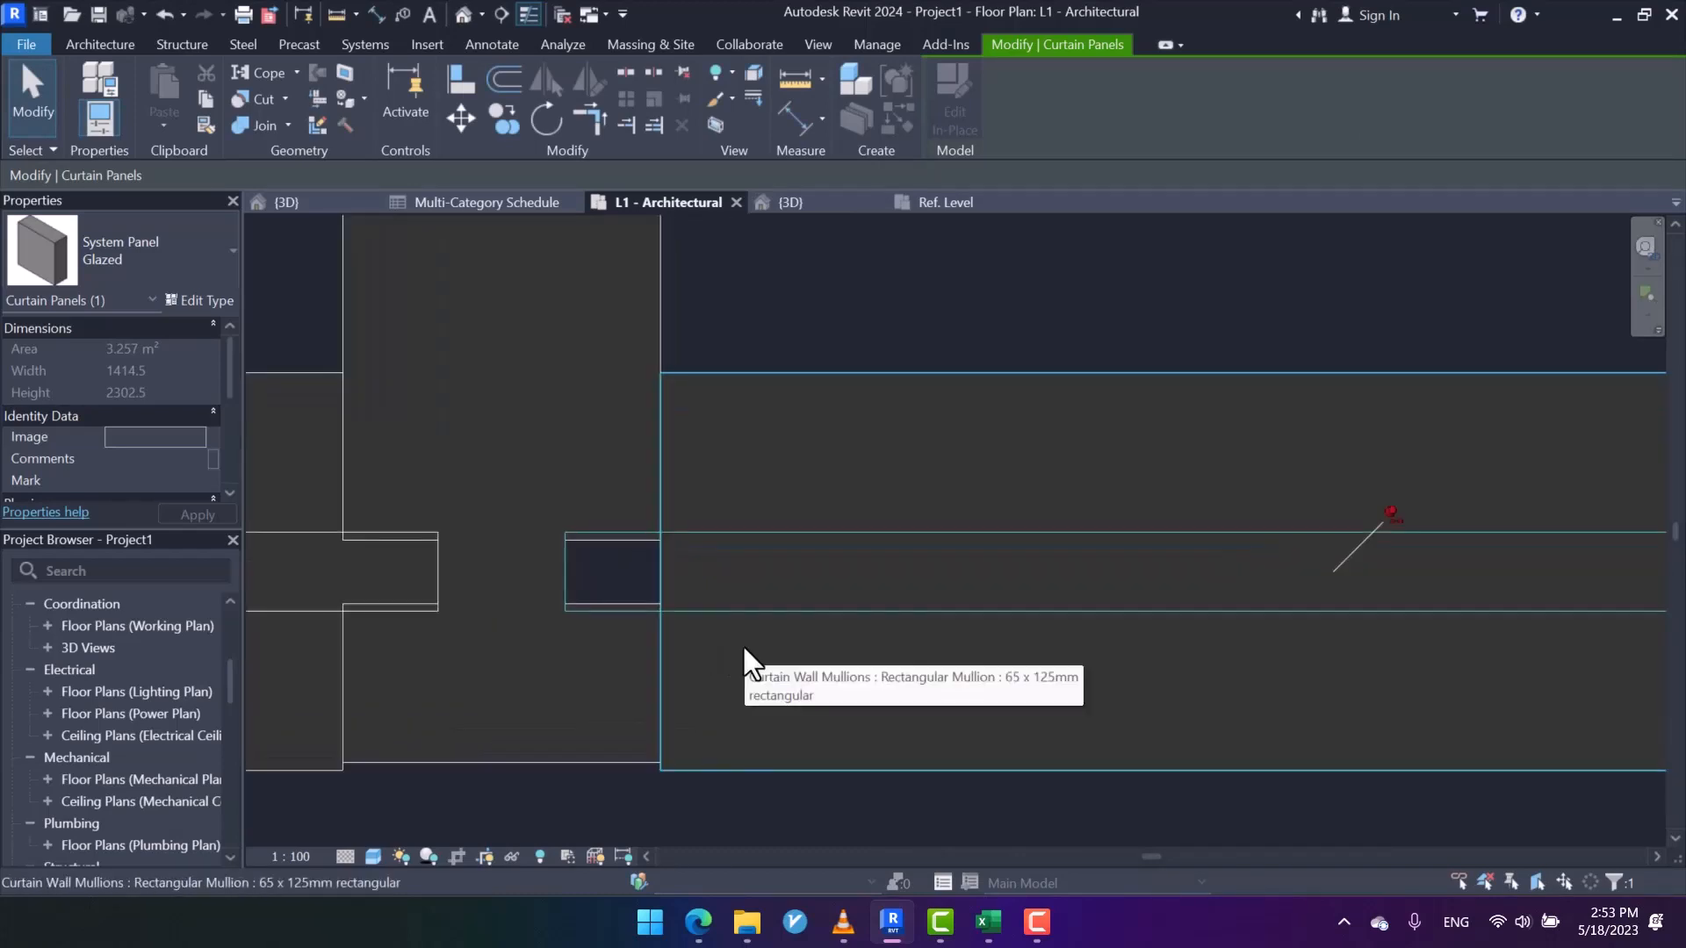
pyautogui.moveTo(760, 657)
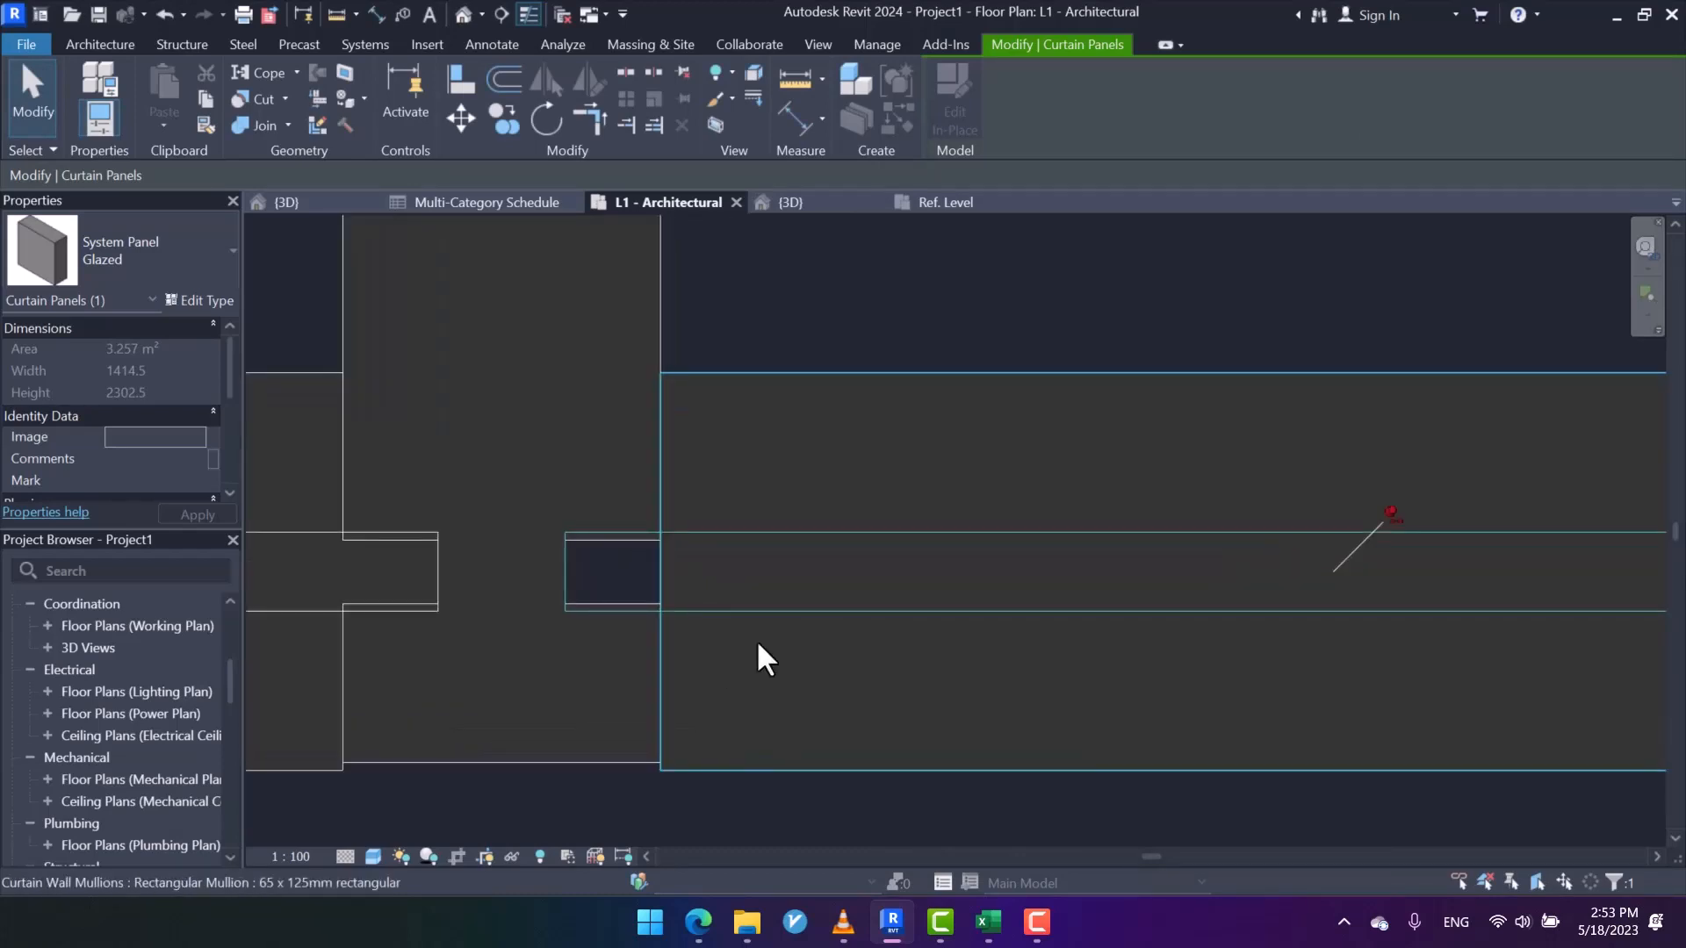
# - Set the Glazed panel thickness to 20 and return to the 3D view
pyautogui.click(199, 300)
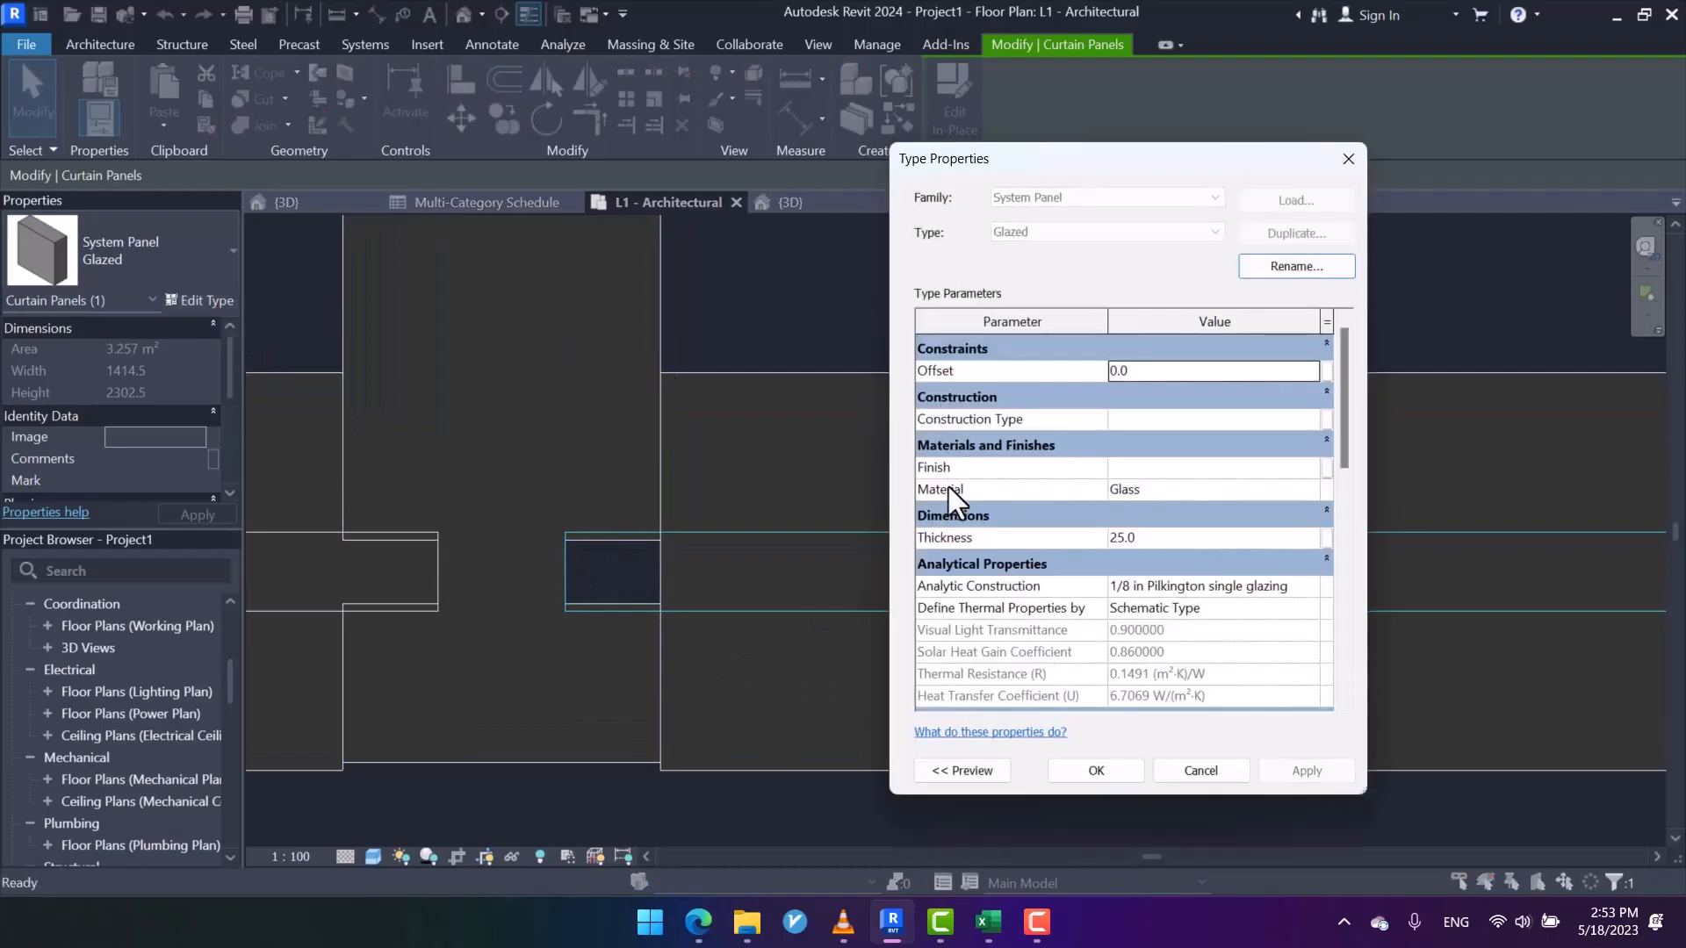
pyautogui.write('20')
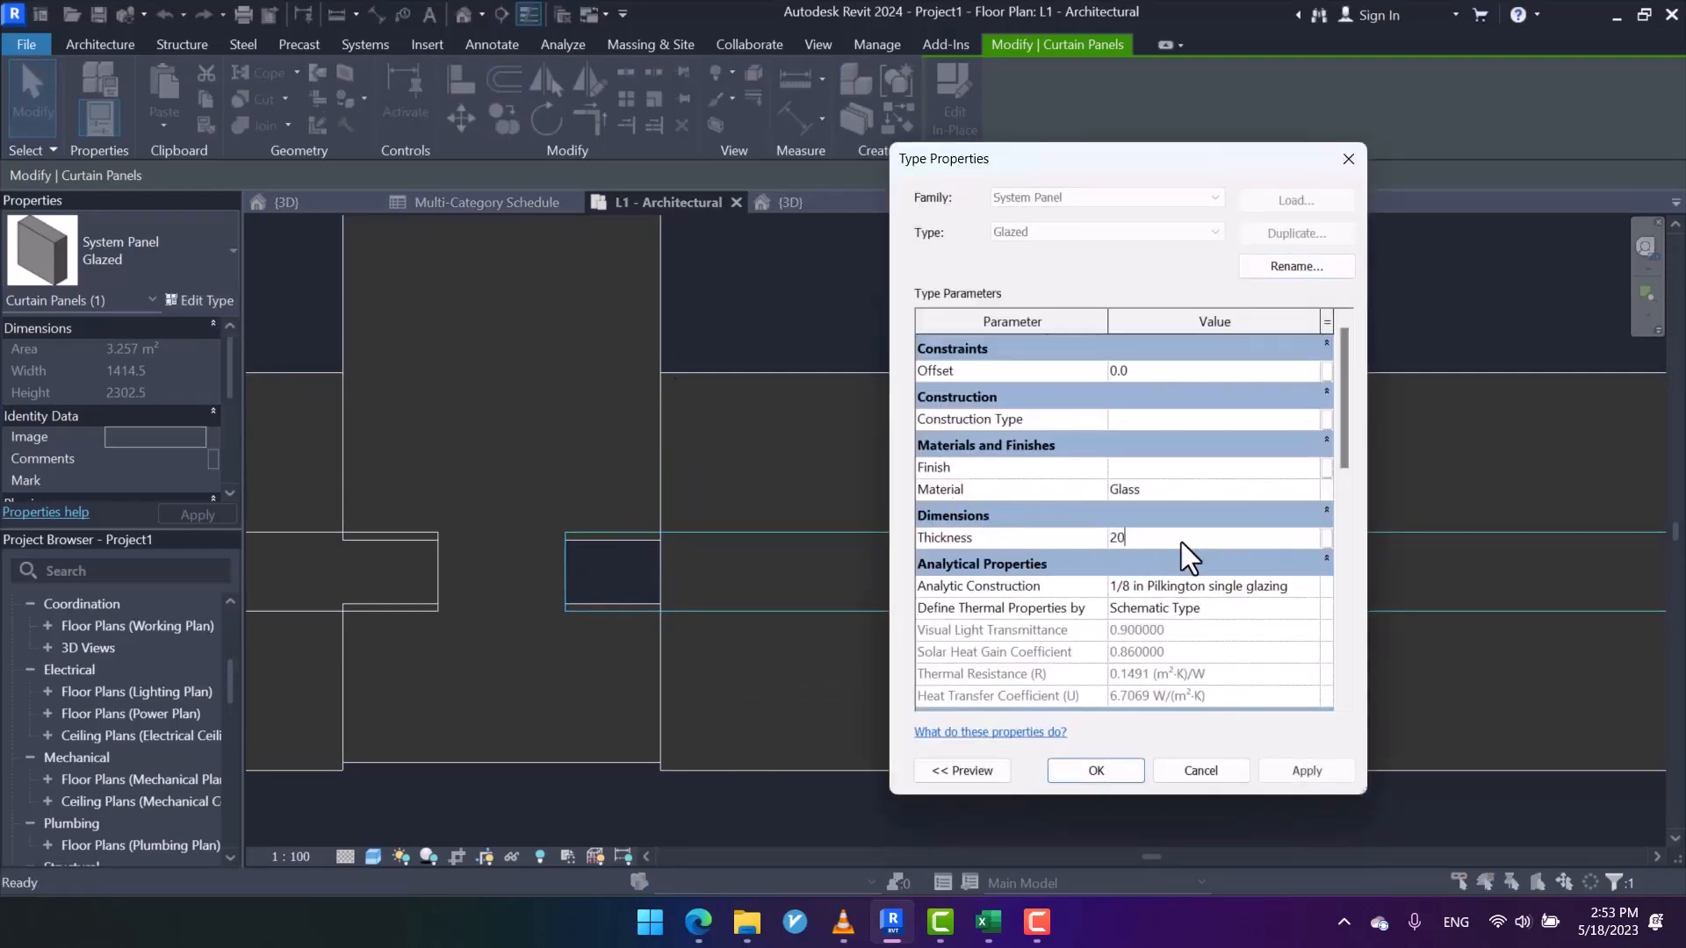
pyautogui.click(1095, 769)
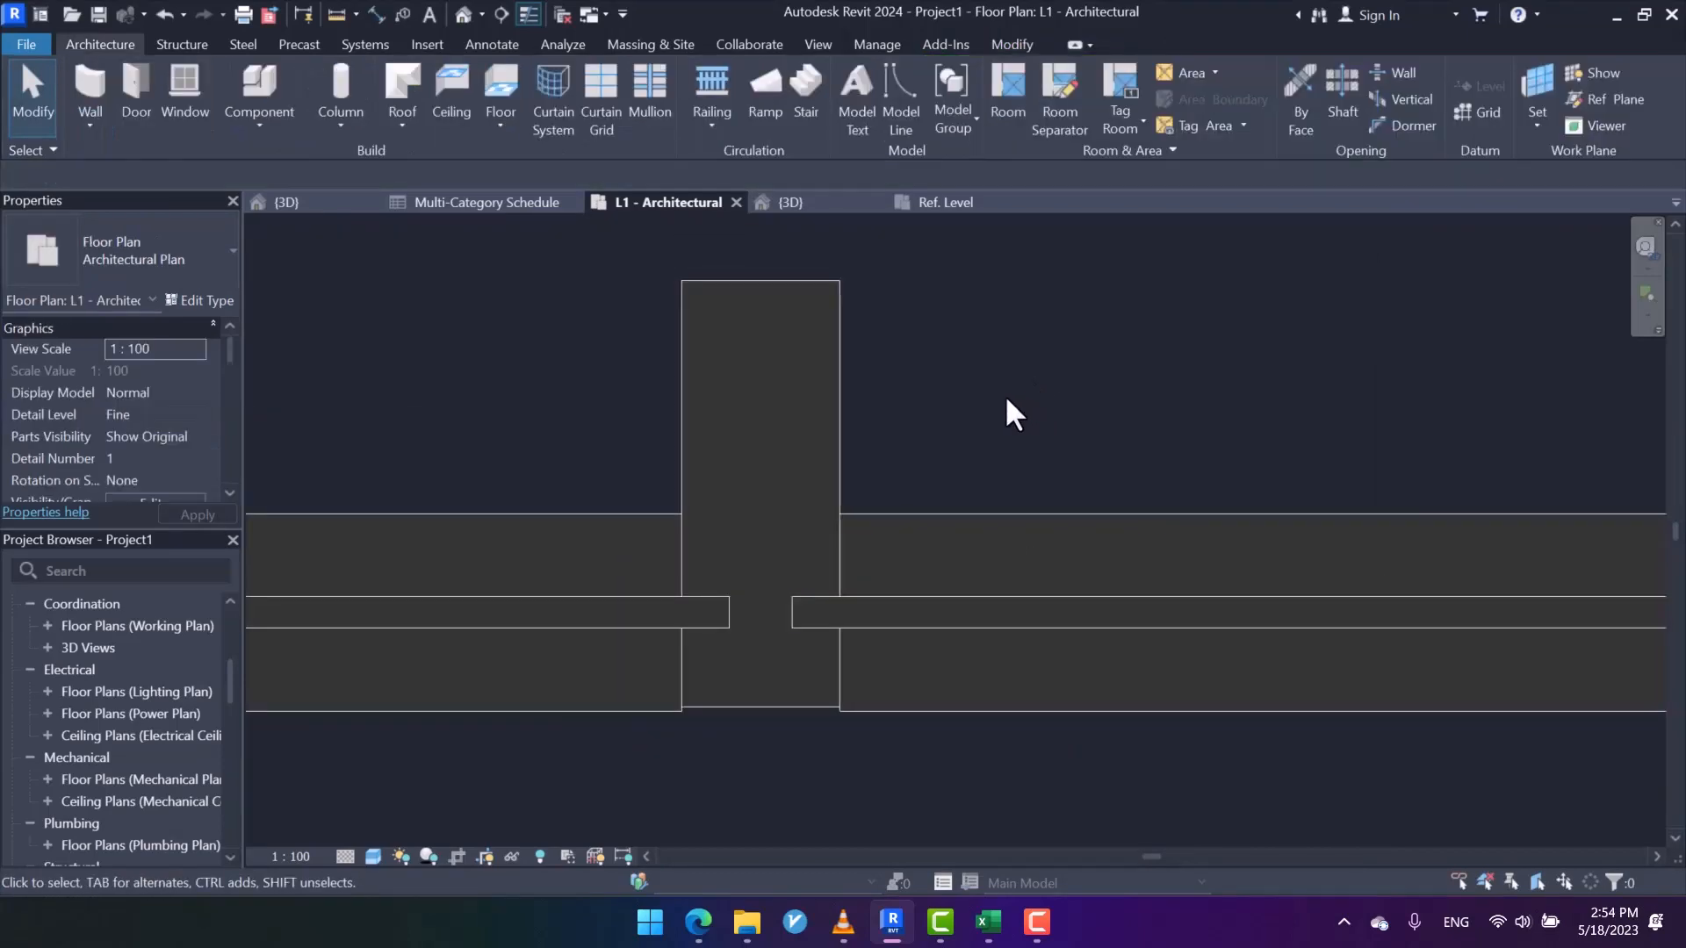
pyautogui.click(791, 202)
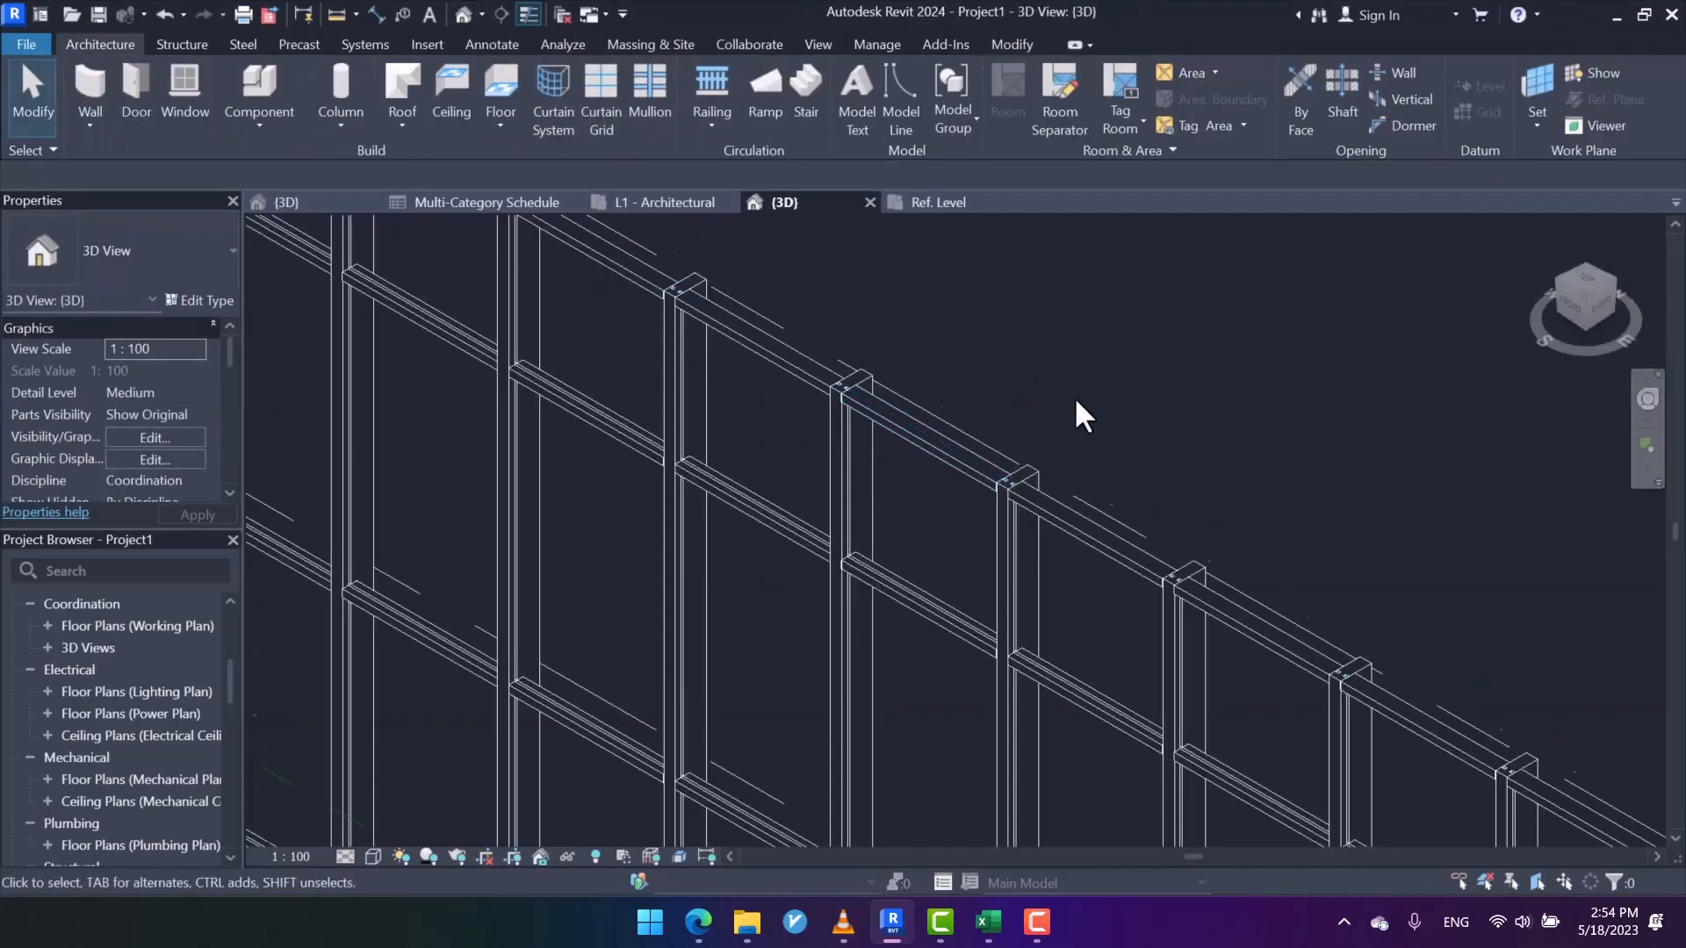